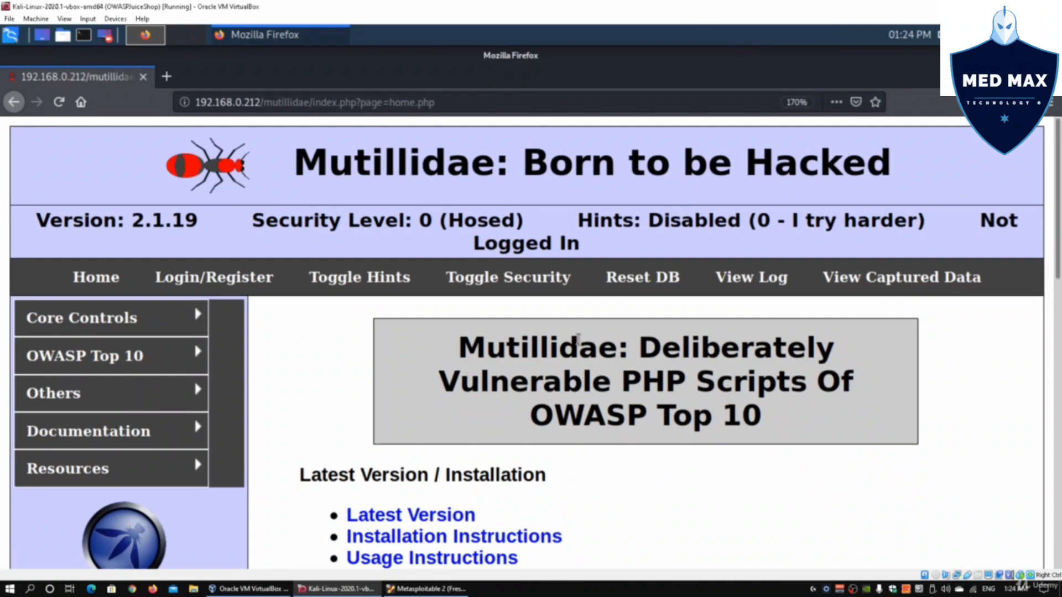
- Launch OWASP ZAP from the Kali terminal with the zaproxy command
left_click(84, 357)
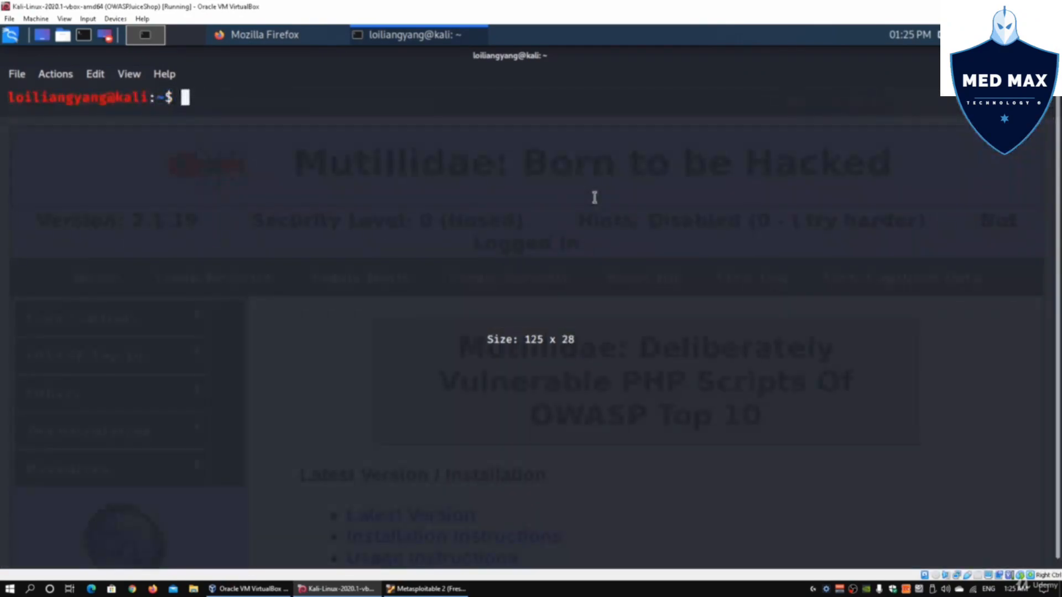
type("zapro")
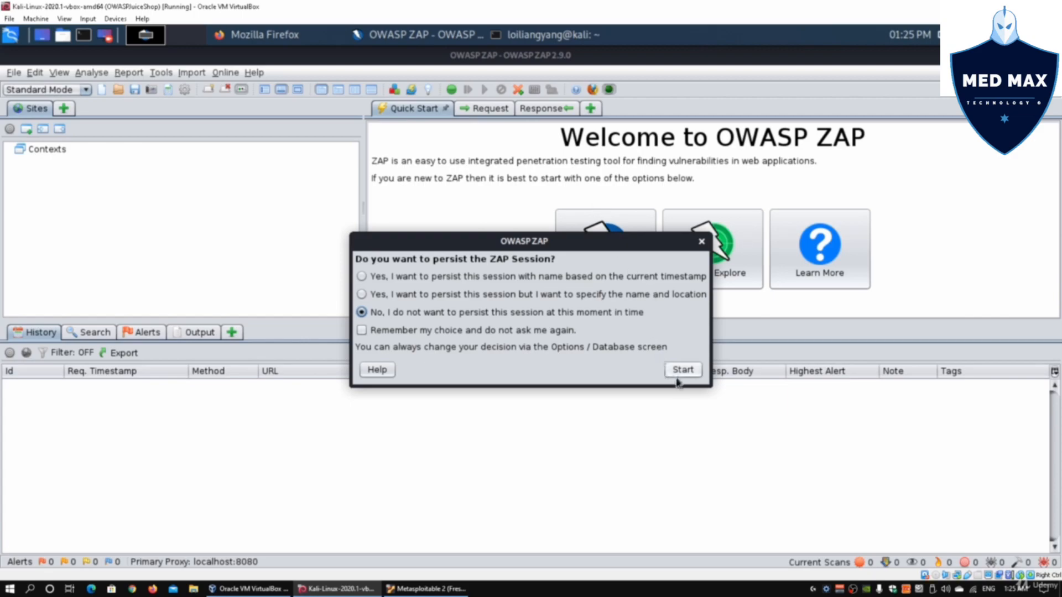
- Start ZAP without persisting the session, reaching the welcome screen
left_click(682, 370)
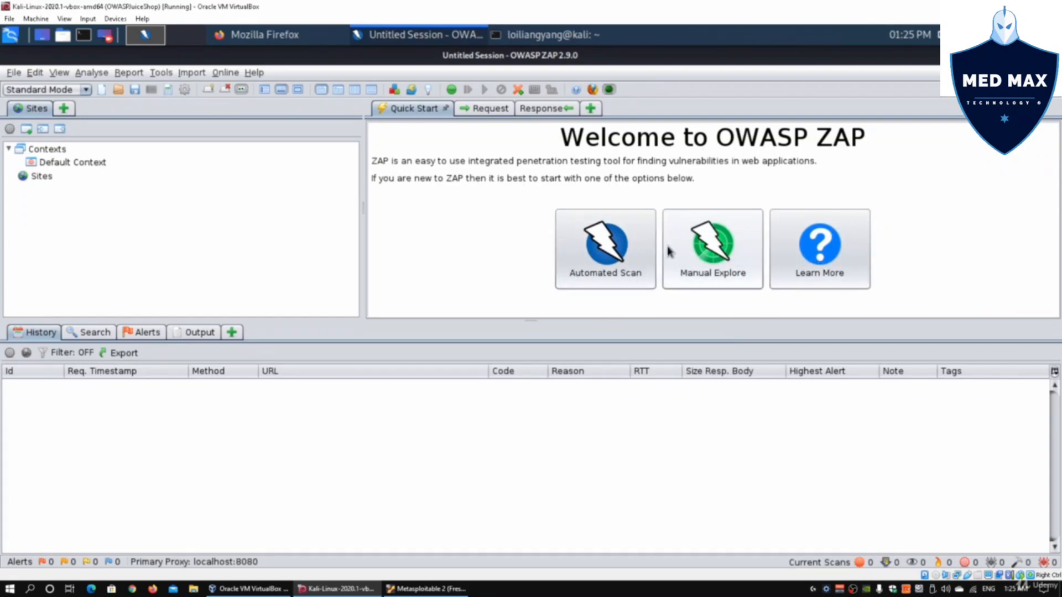
mouse_move(592, 249)
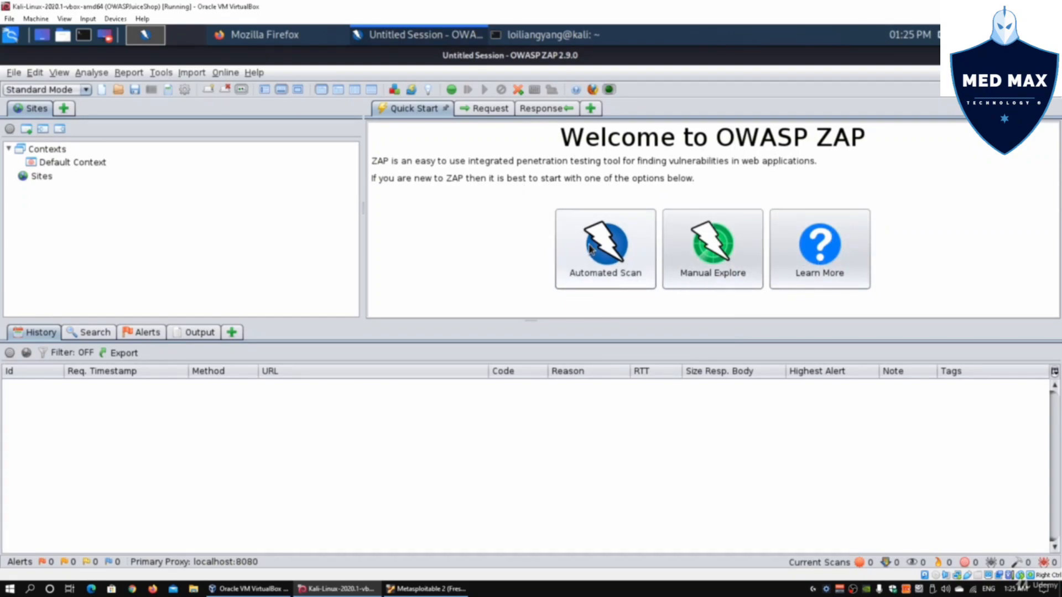
mouse_move(604, 244)
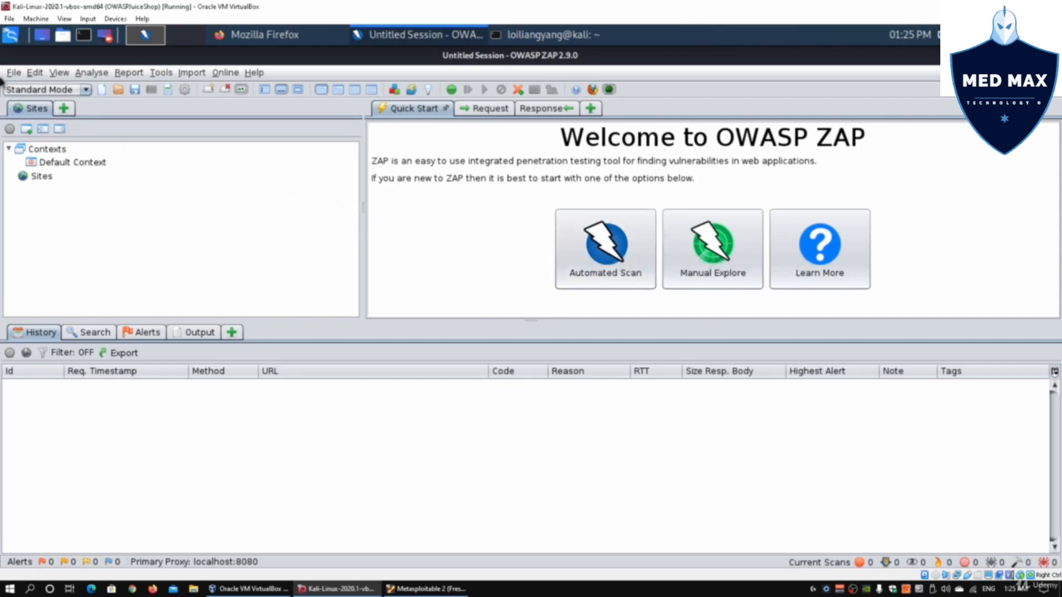
left_click(12, 73)
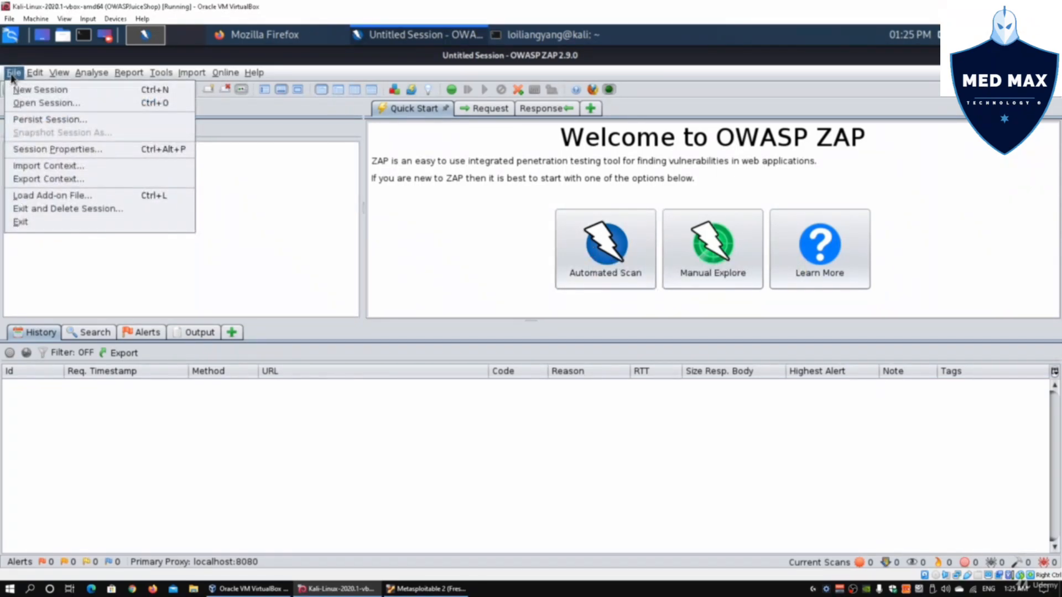
mouse_move(58, 109)
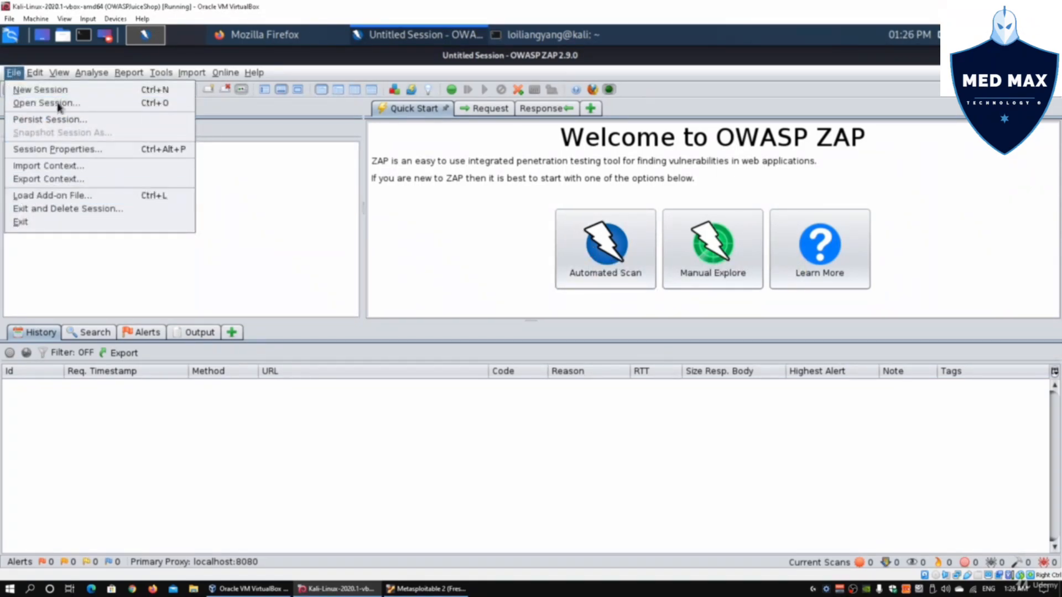
mouse_move(40, 90)
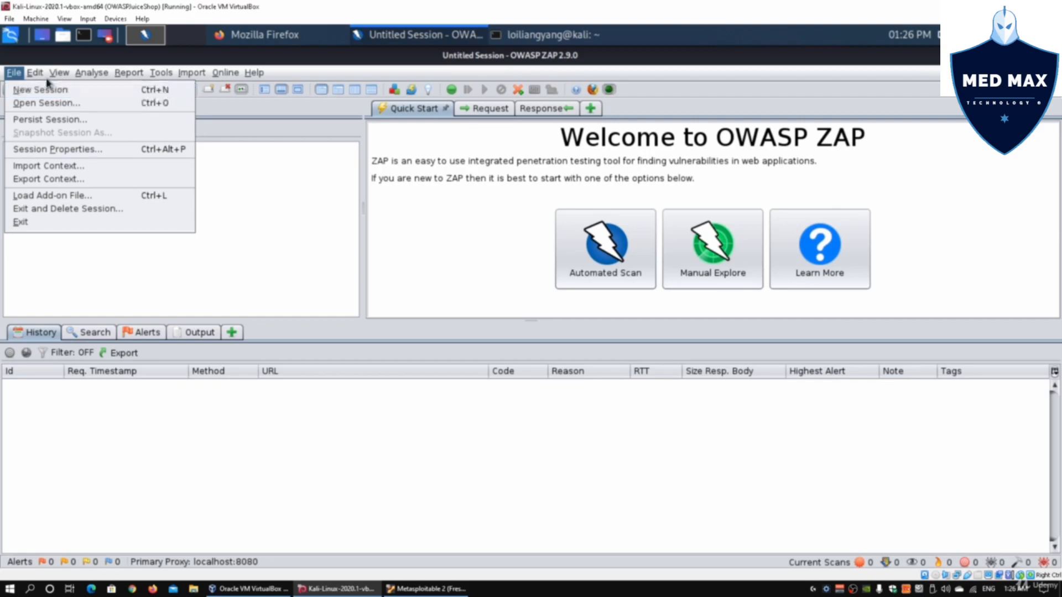
left_click(34, 72)
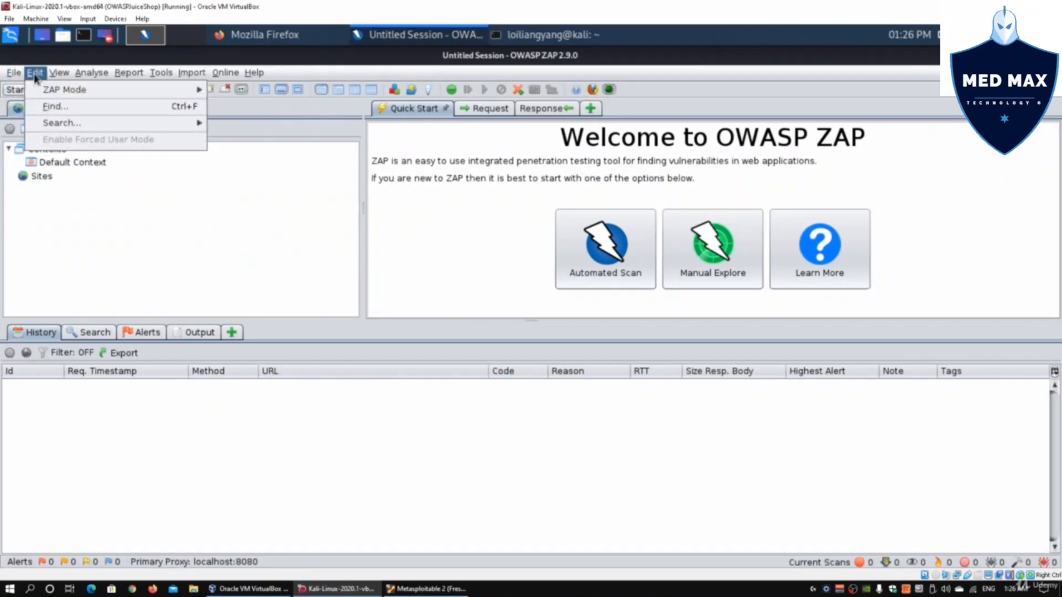
left_click(59, 73)
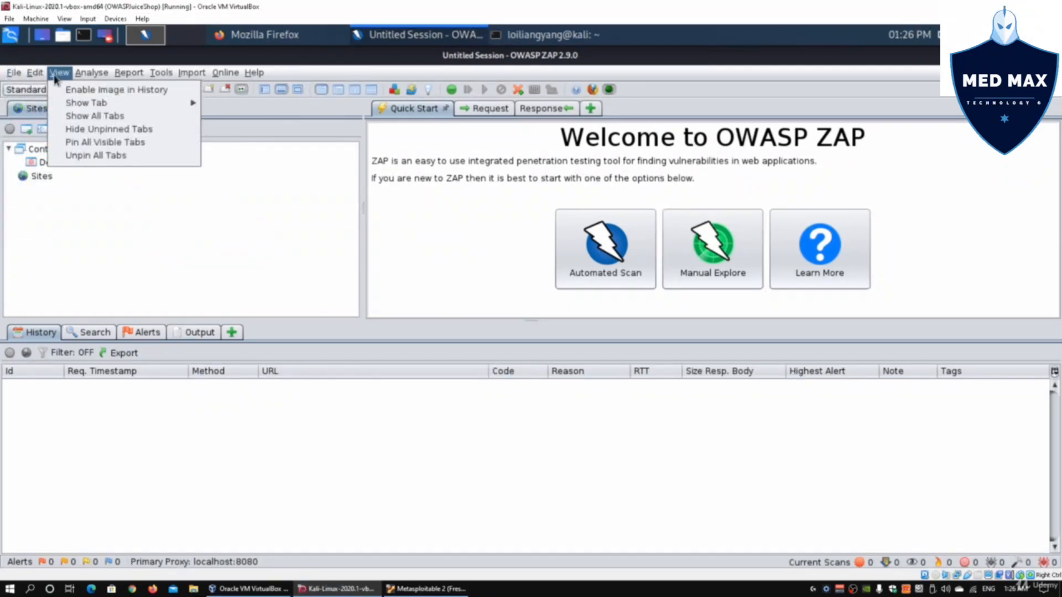
left_click(91, 73)
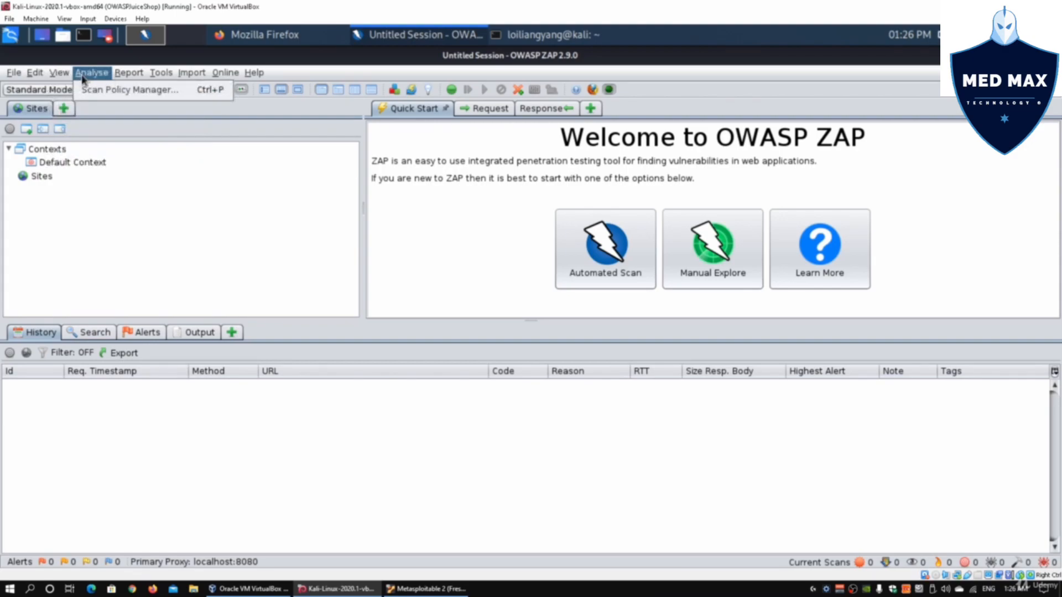
left_click(129, 89)
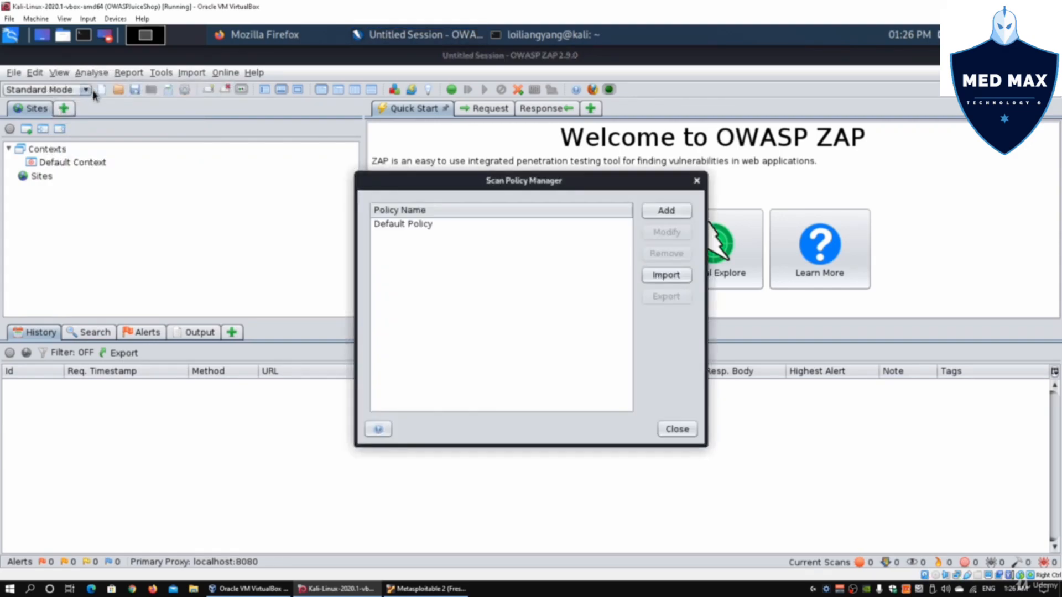
left_click(402, 223)
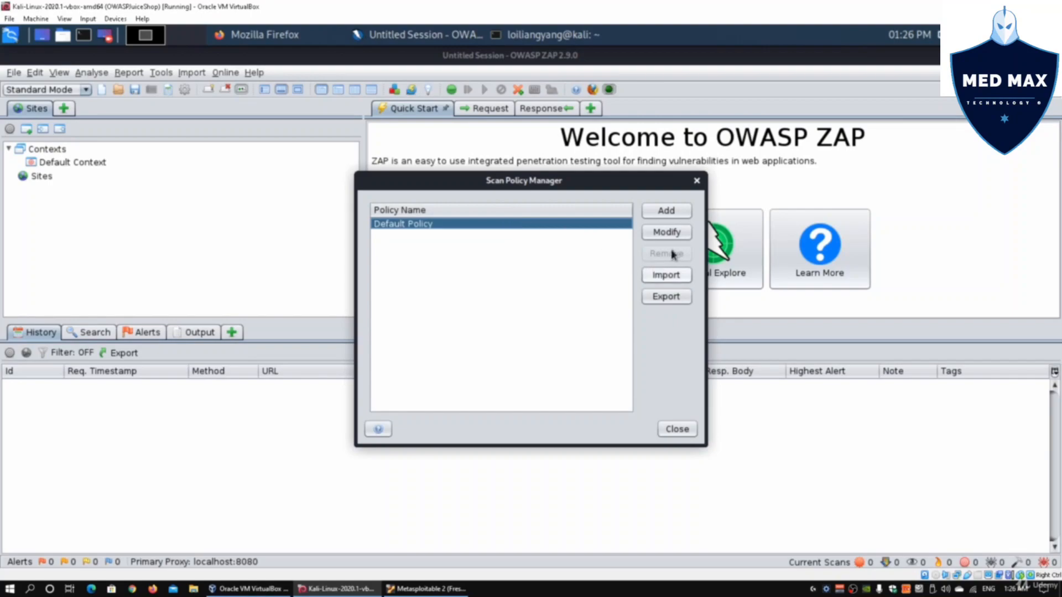
left_click(664, 232)
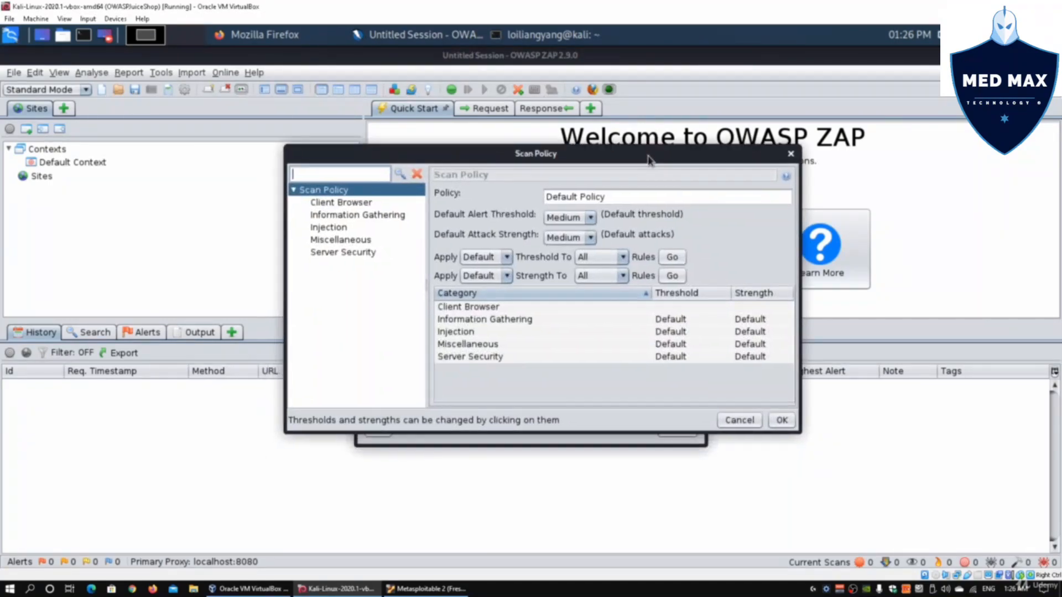
mouse_move(750, 157)
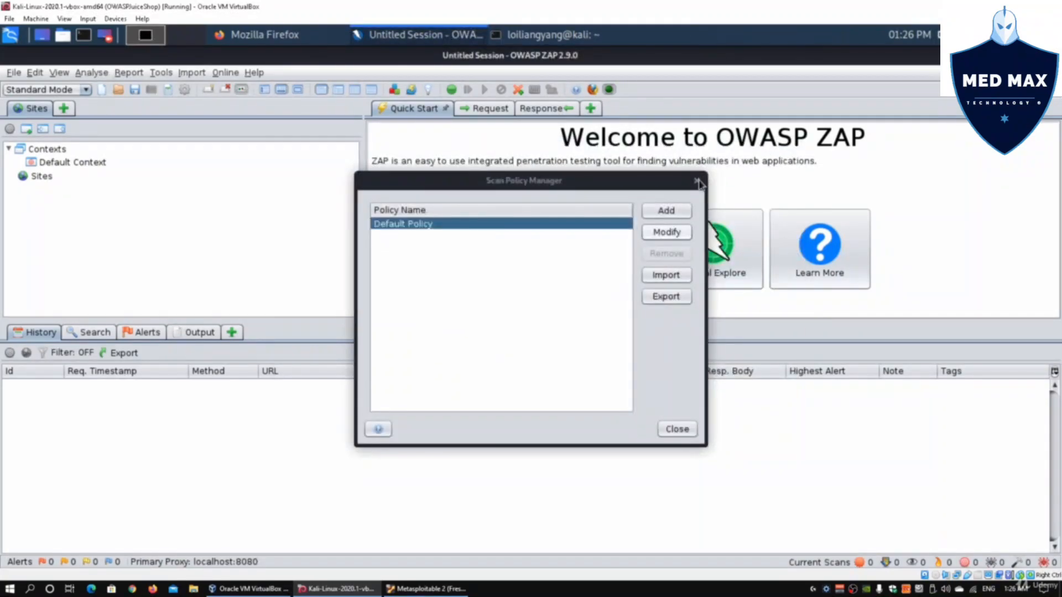
left_click(128, 72)
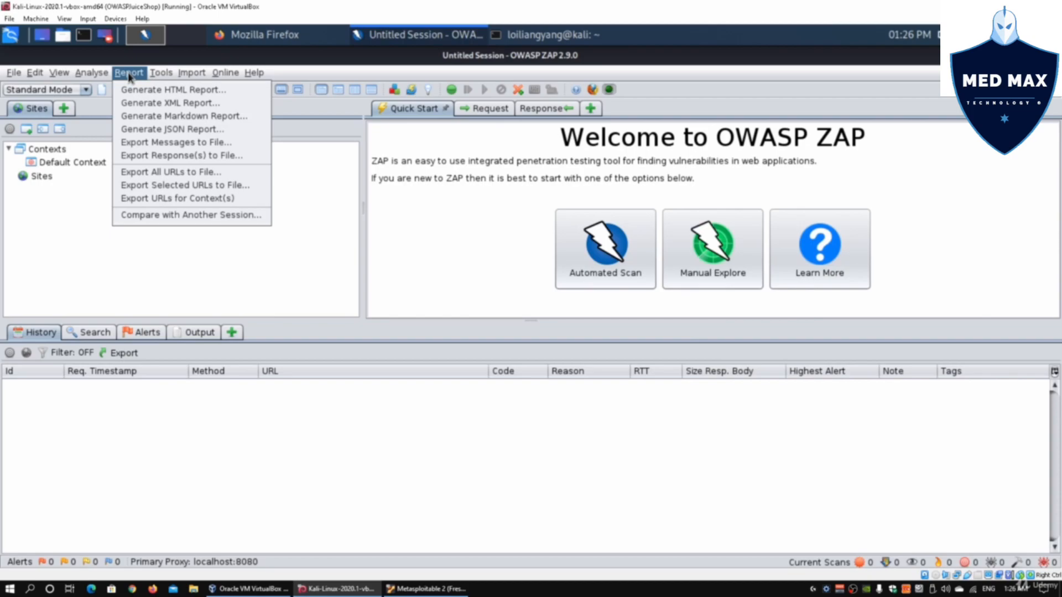
mouse_move(183, 116)
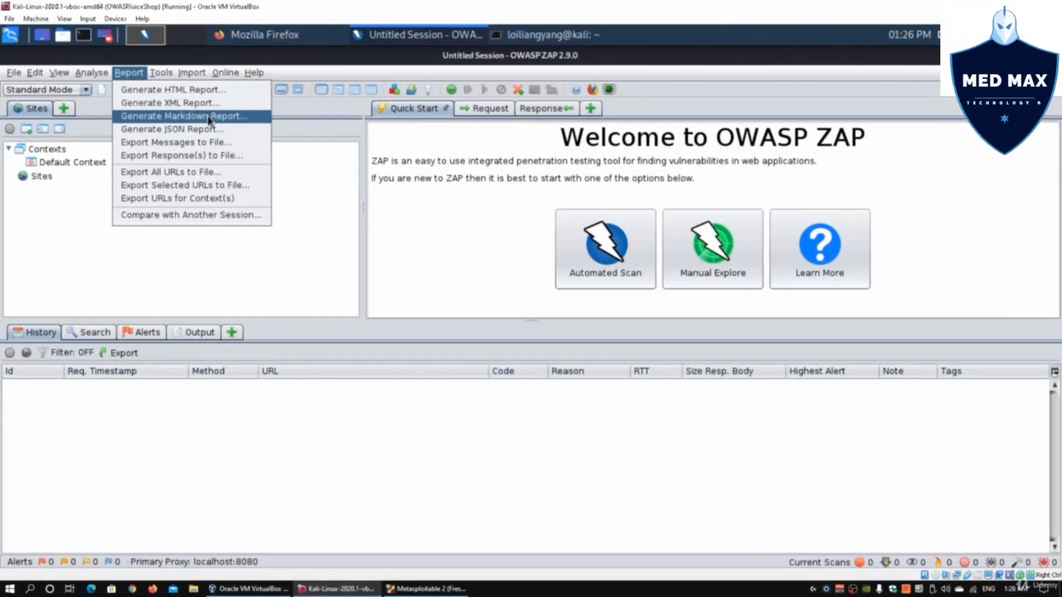
left_click(160, 72)
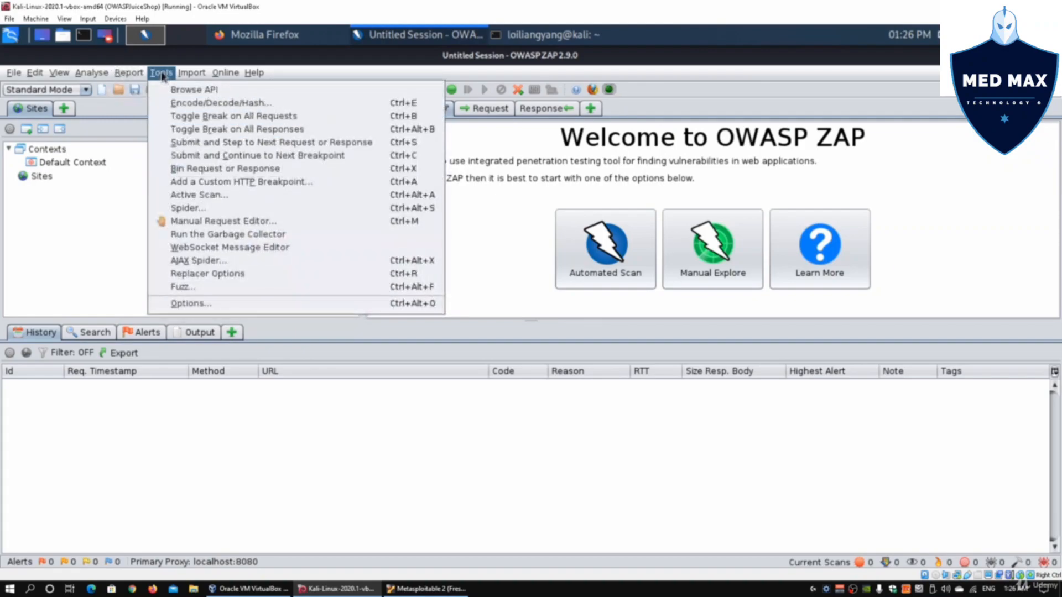
mouse_move(241, 181)
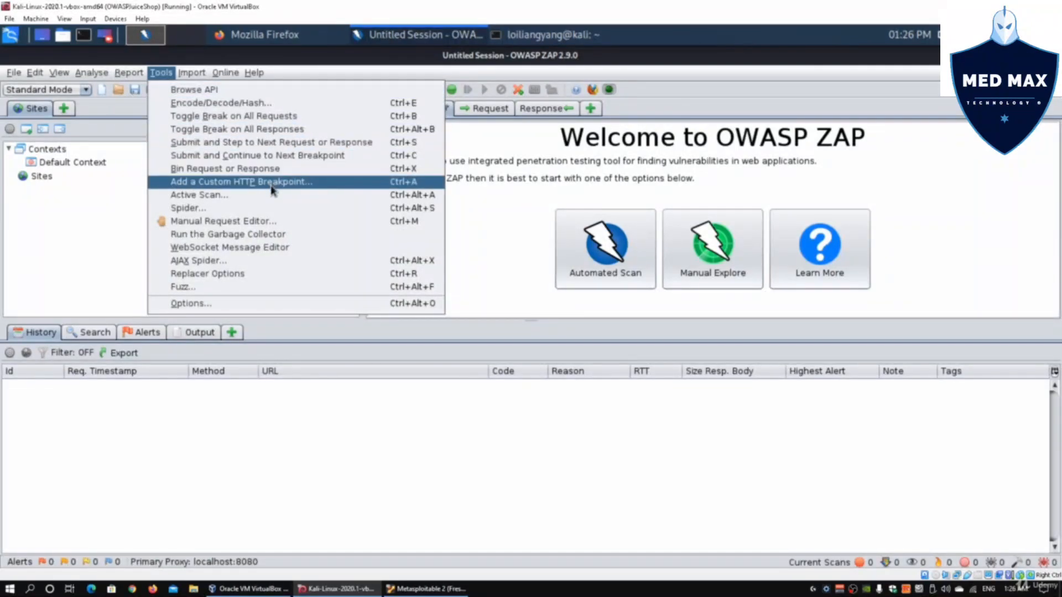
mouse_move(194, 89)
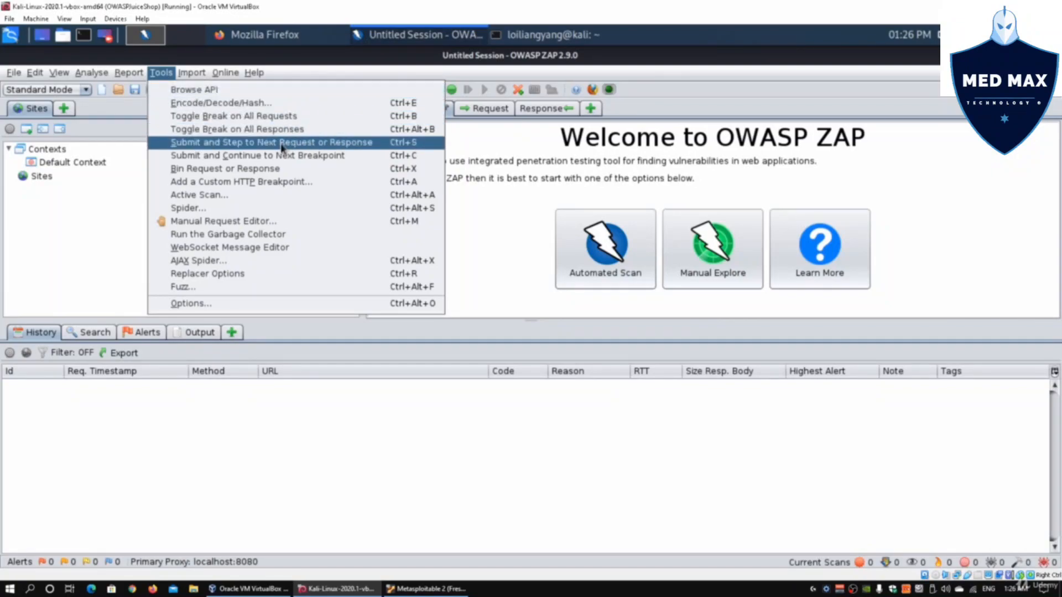
mouse_move(191, 304)
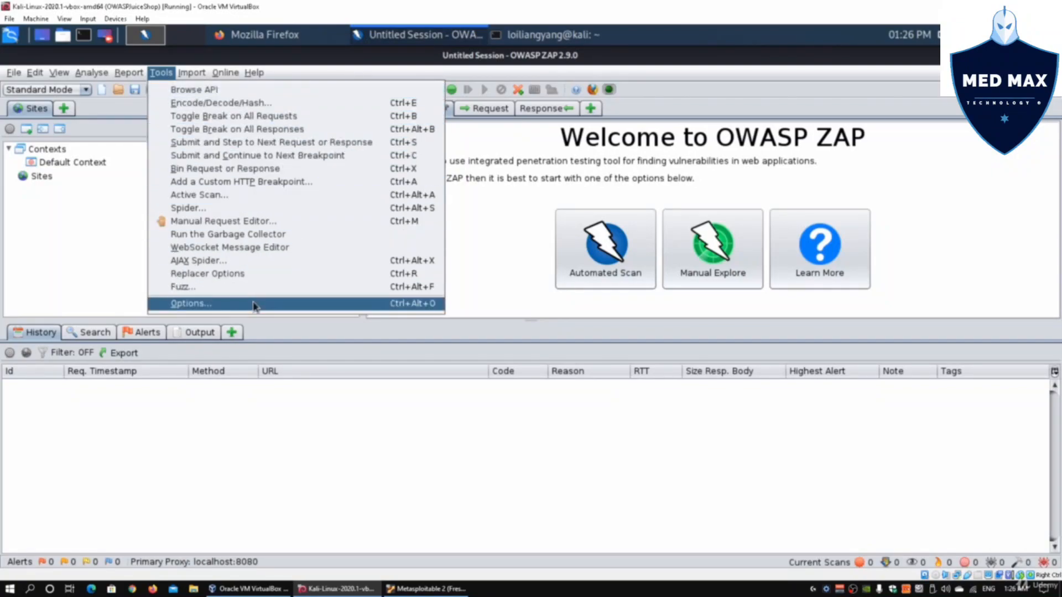
left_click(190, 303)
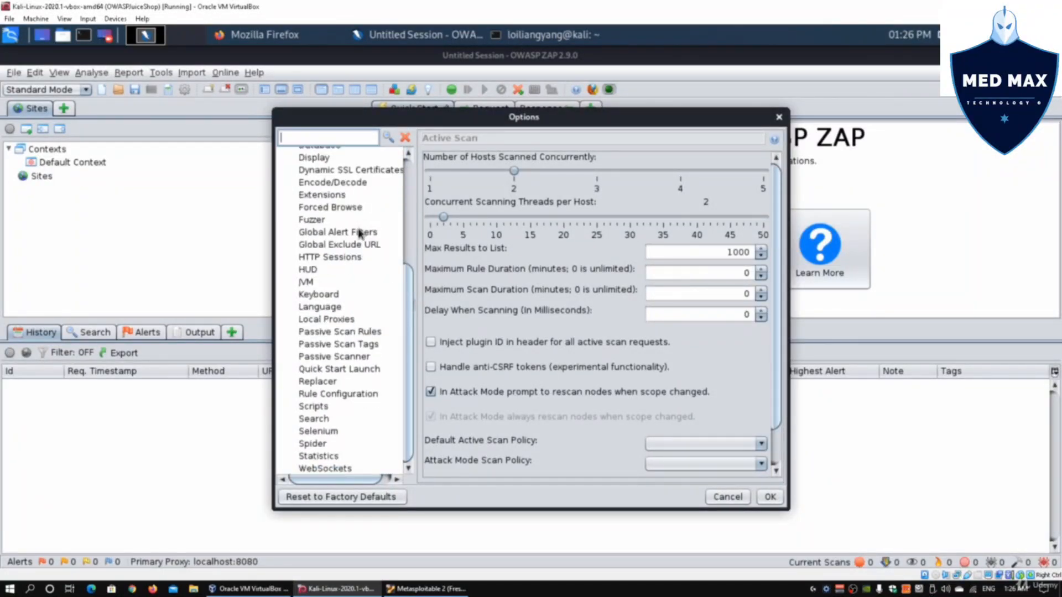
left_click(313, 405)
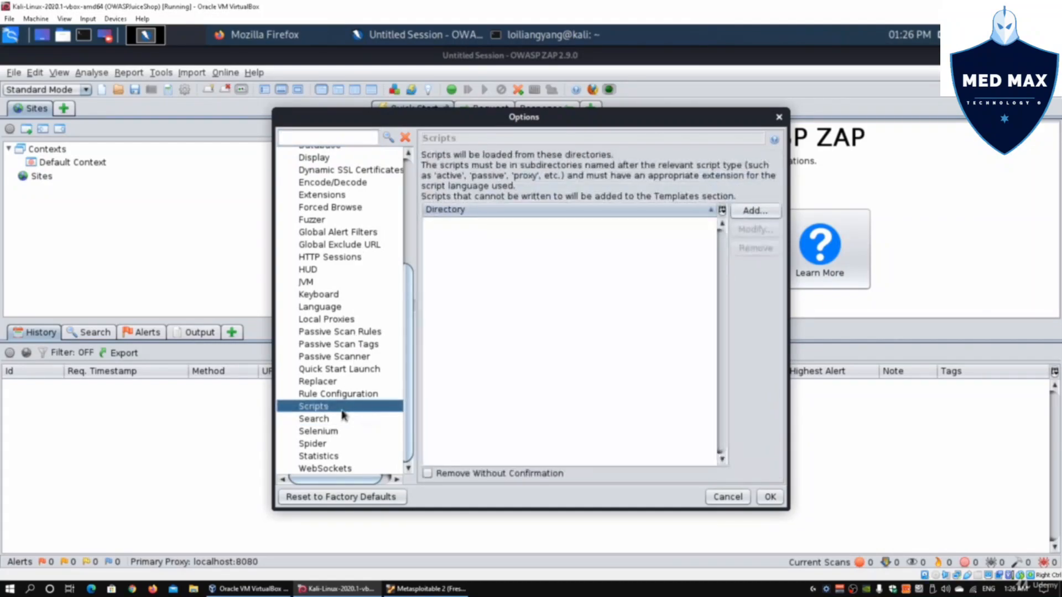
mouse_move(356, 298)
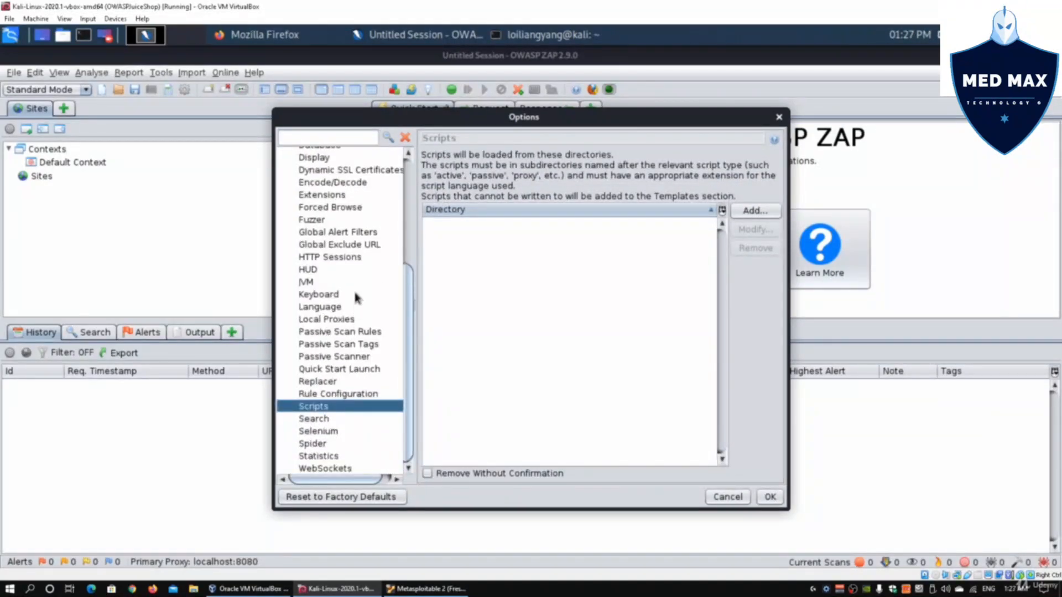
left_click(327, 320)
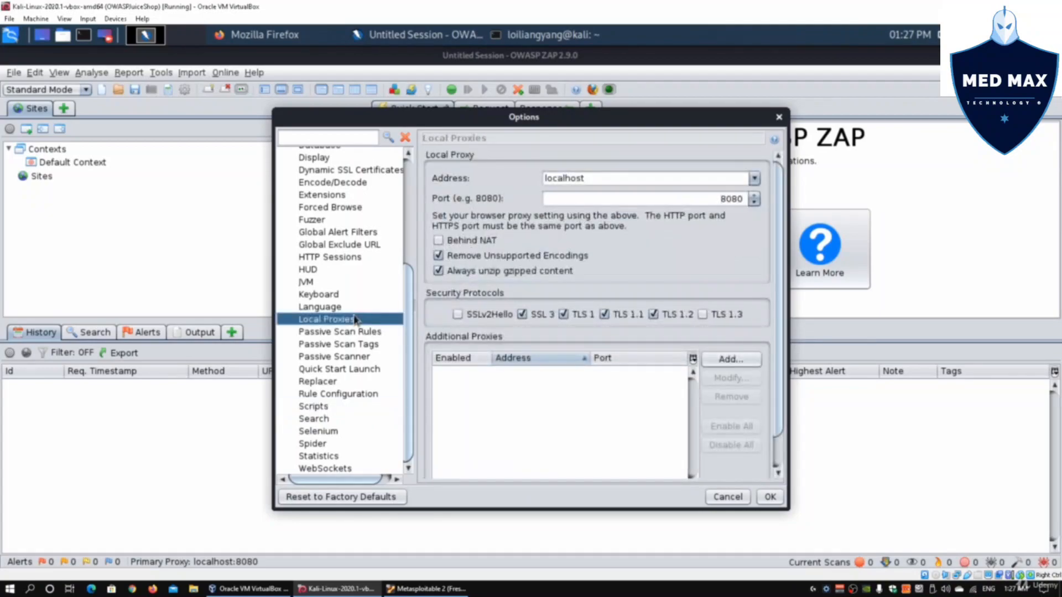
mouse_move(615, 177)
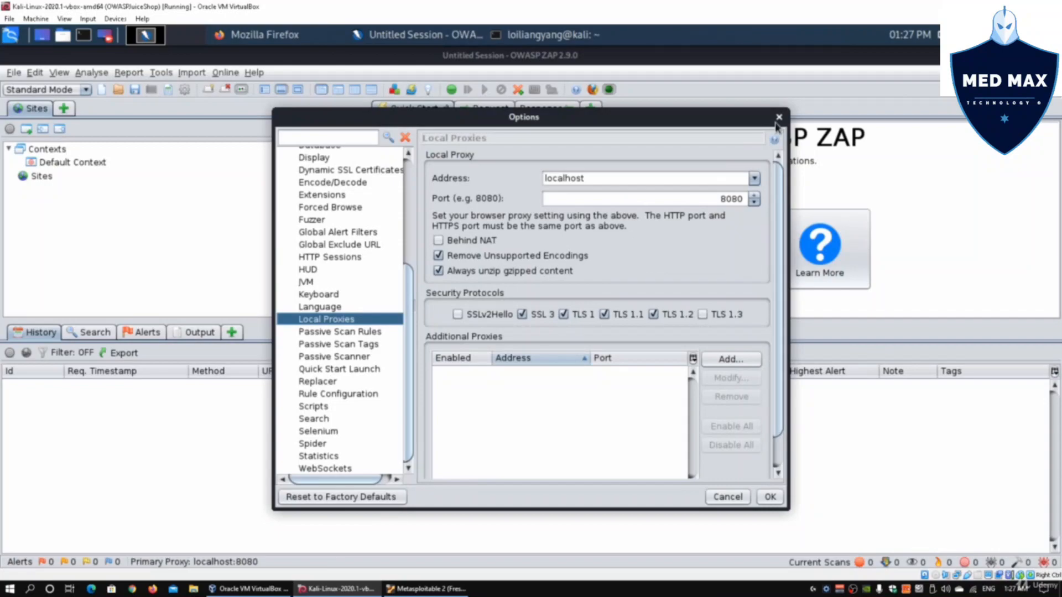
left_click(779, 116)
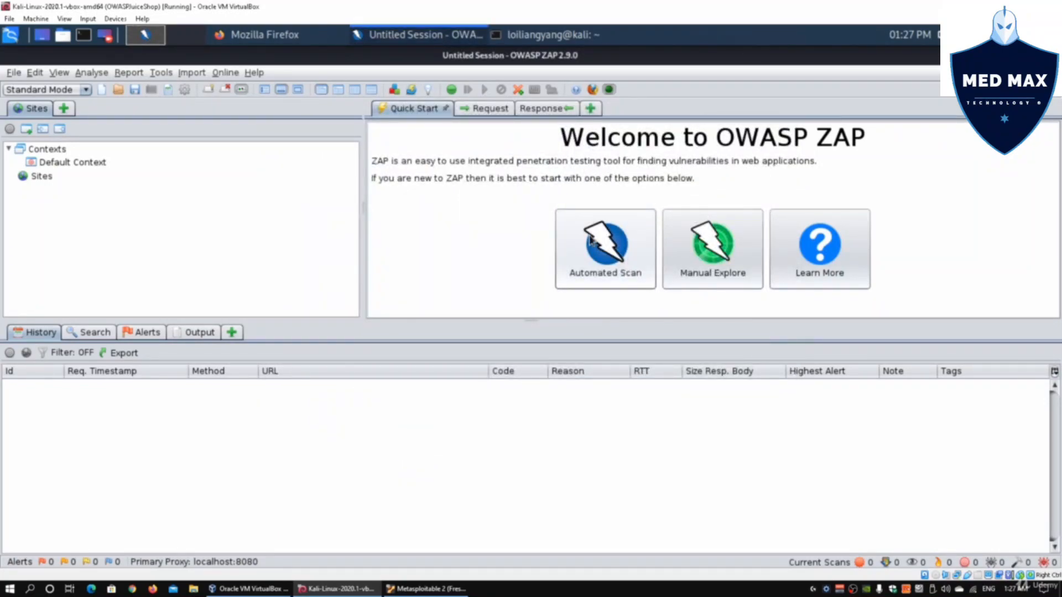
left_click(603, 248)
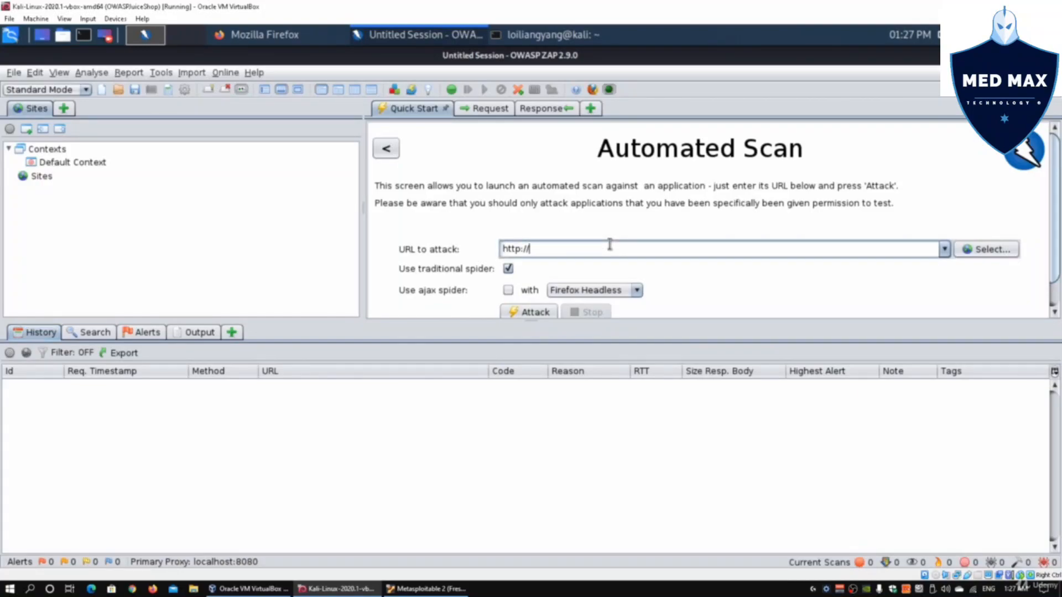
type("192.1")
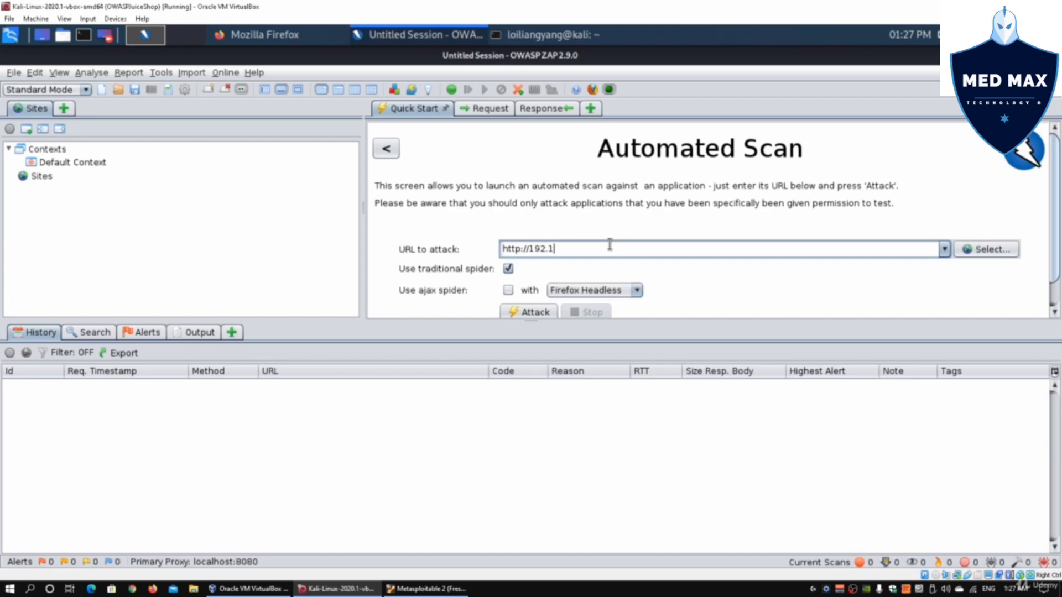
type("68.")
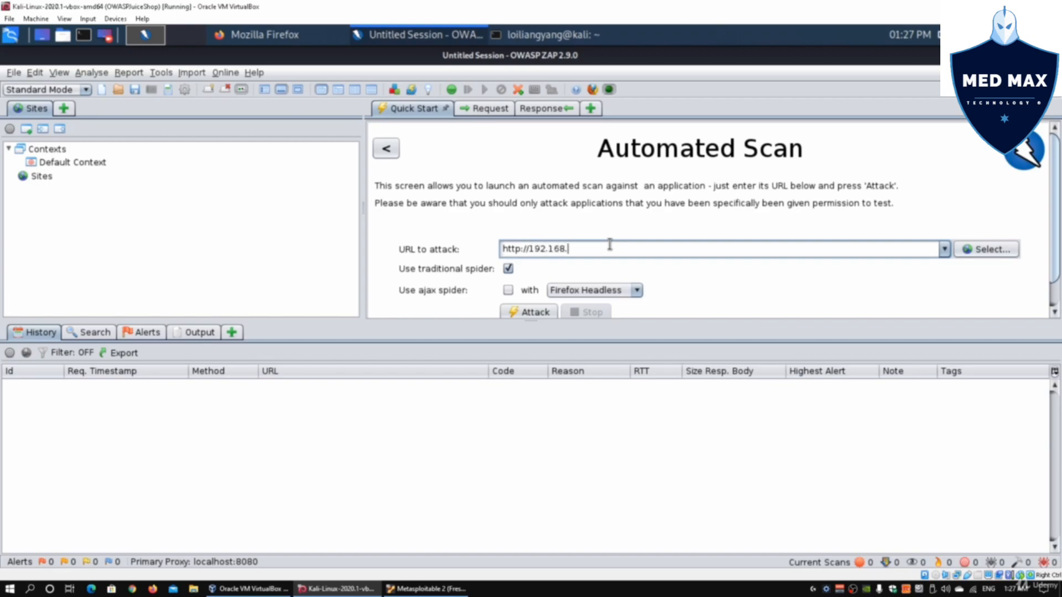
type("0.2")
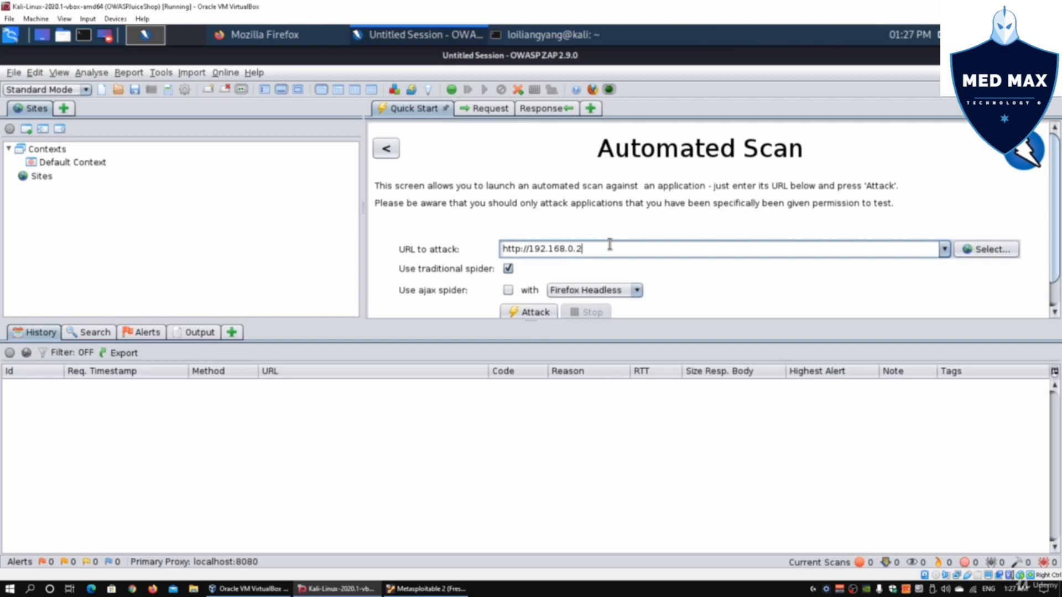
type("12")
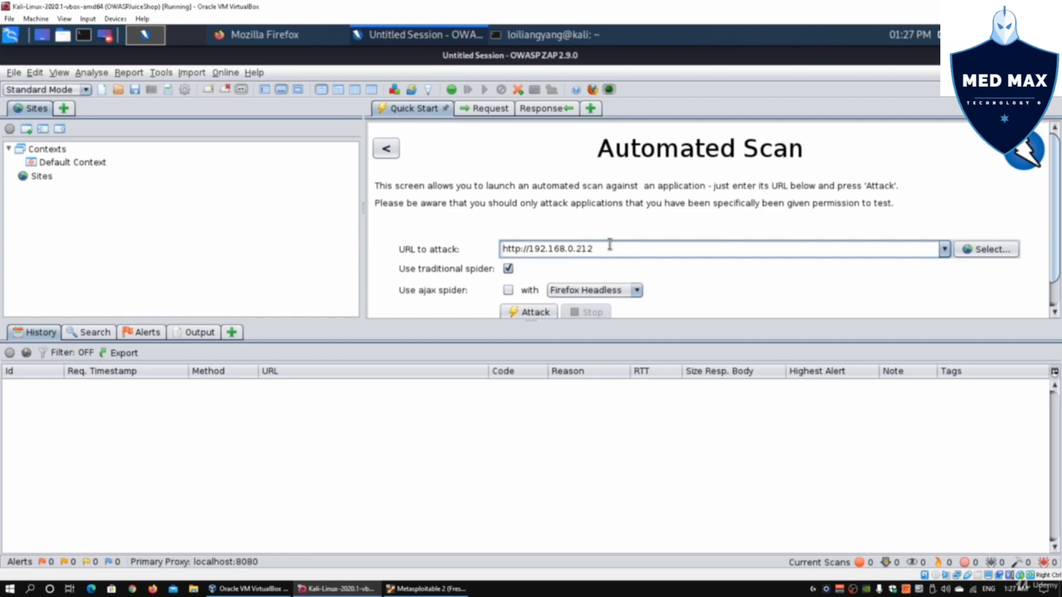
type("/")
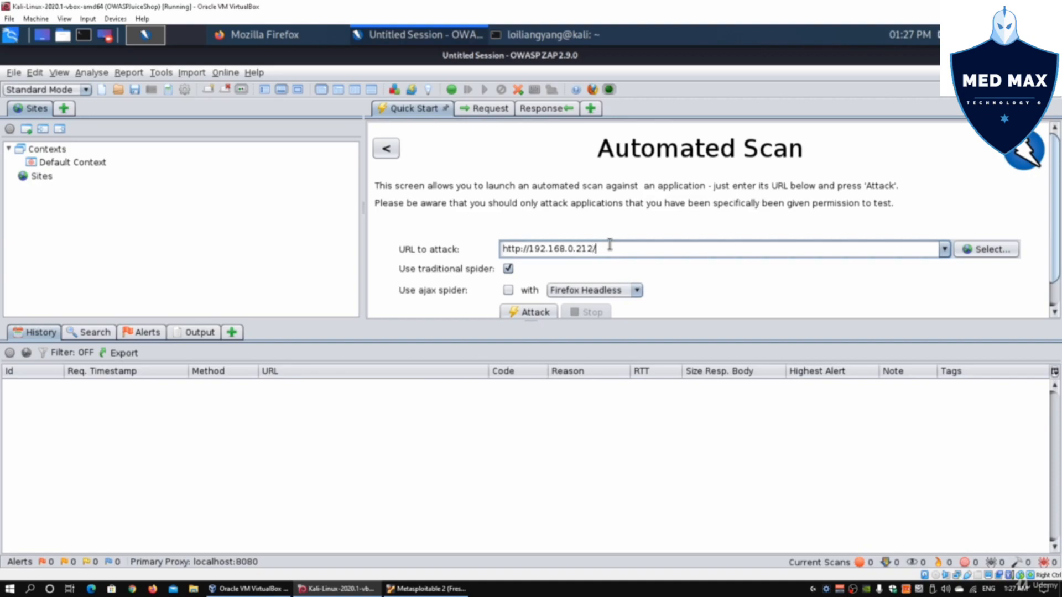
type("mutillidae")
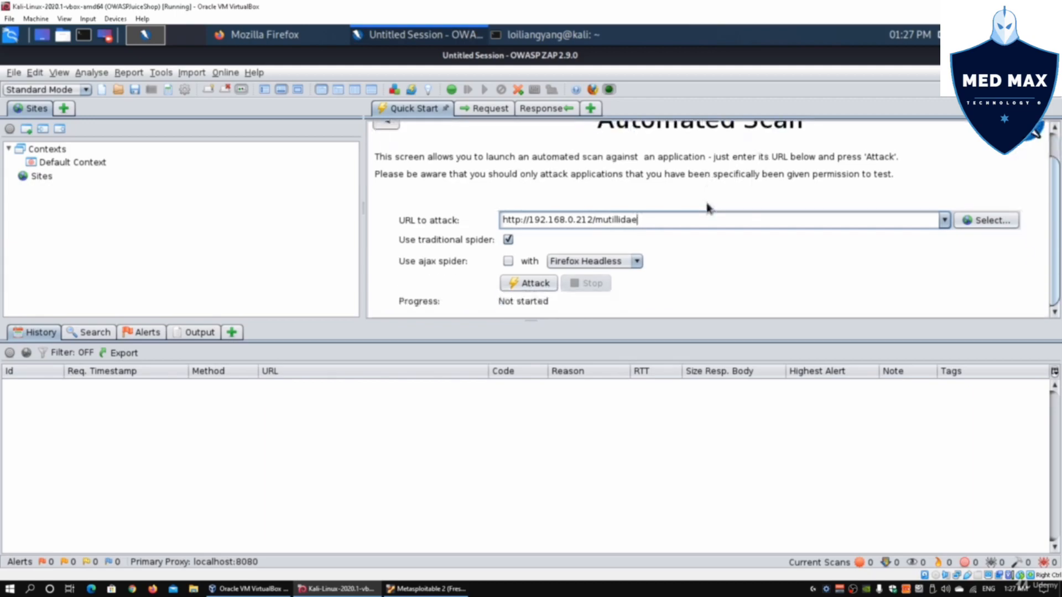
mouse_move(534, 283)
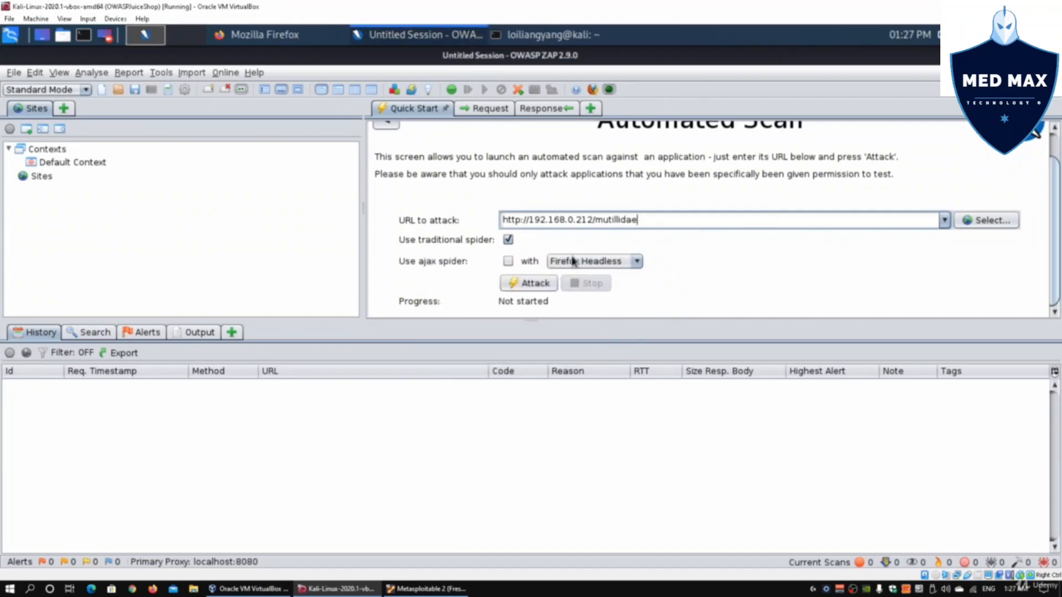
left_click(256, 34)
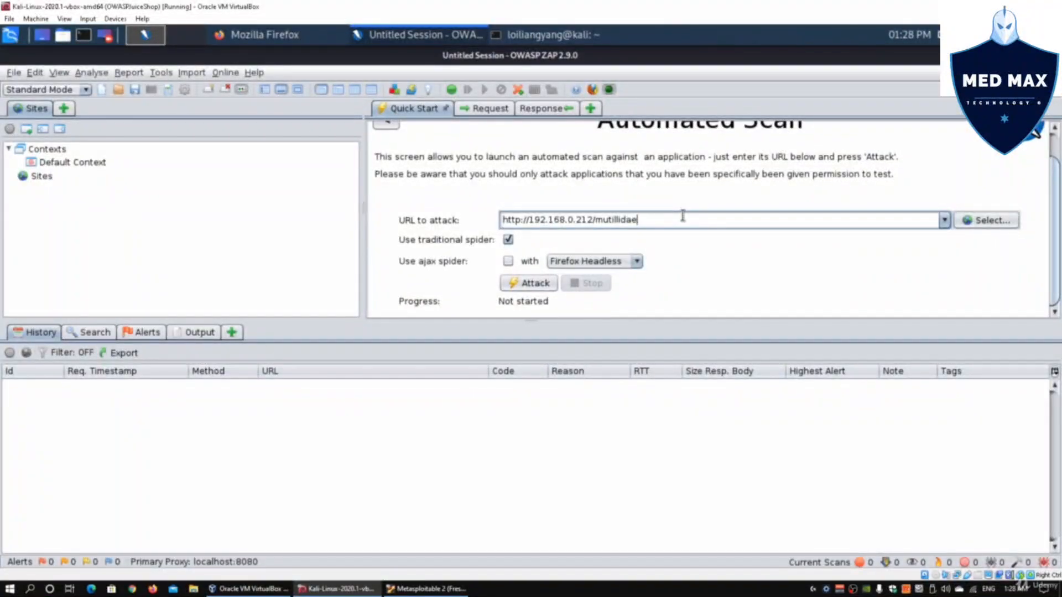
type("/")
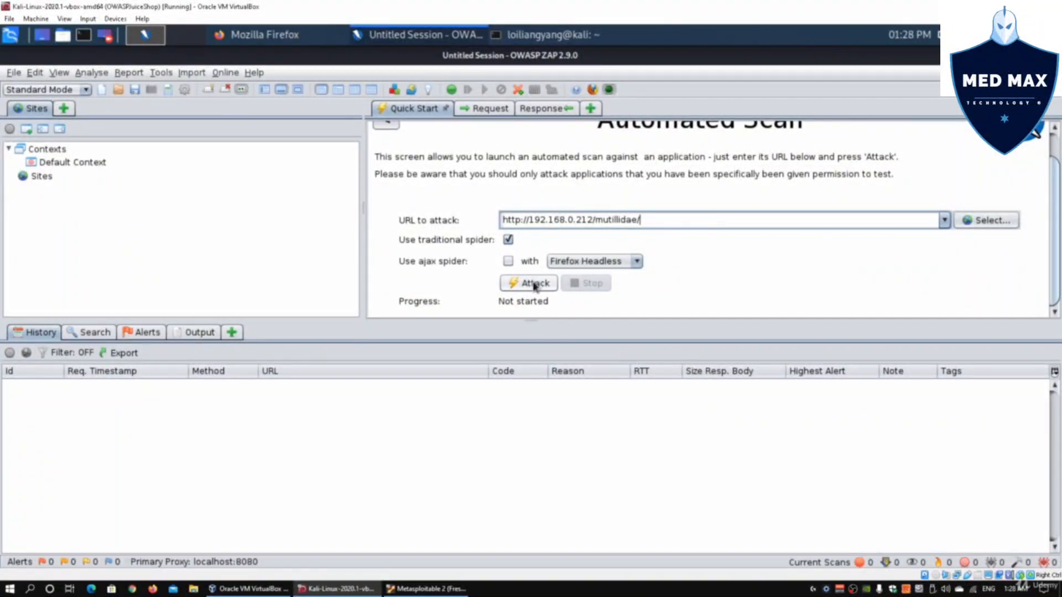
- Attack Mutillidae so the spider crawls its URLs and the active scan begins
left_click(529, 283)
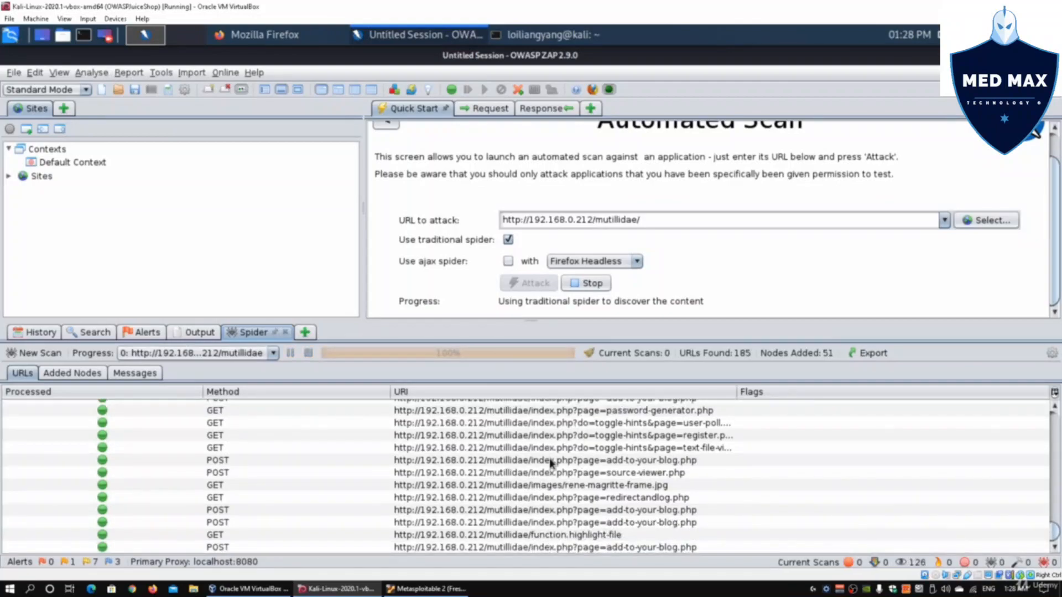
left_click(528, 283)
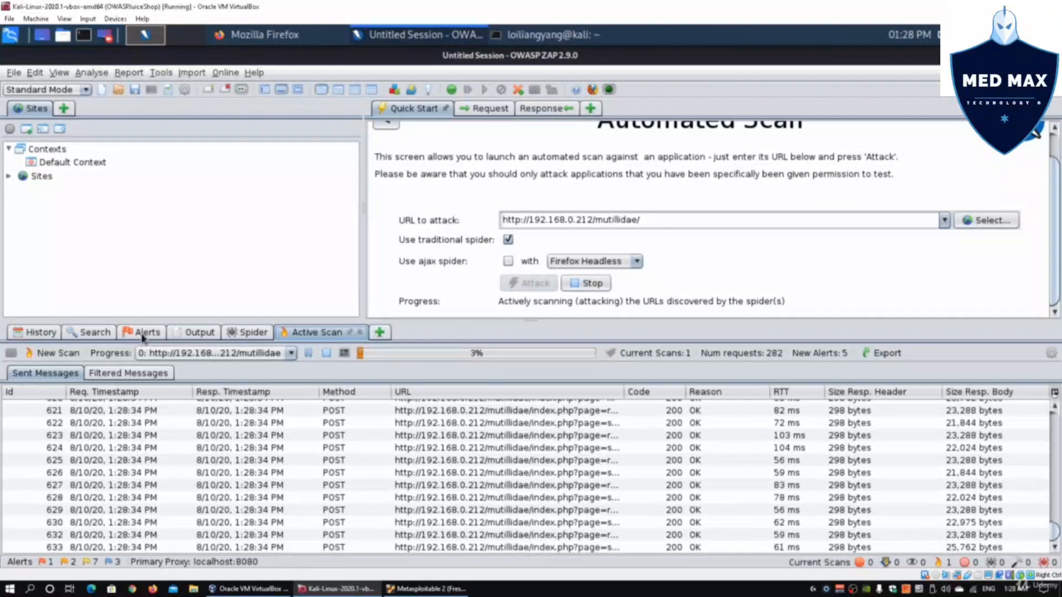
- Review the Path Traversal alert instances and select the do=toggle-hints /etc/passwd attack URL from its details
left_click(146, 332)
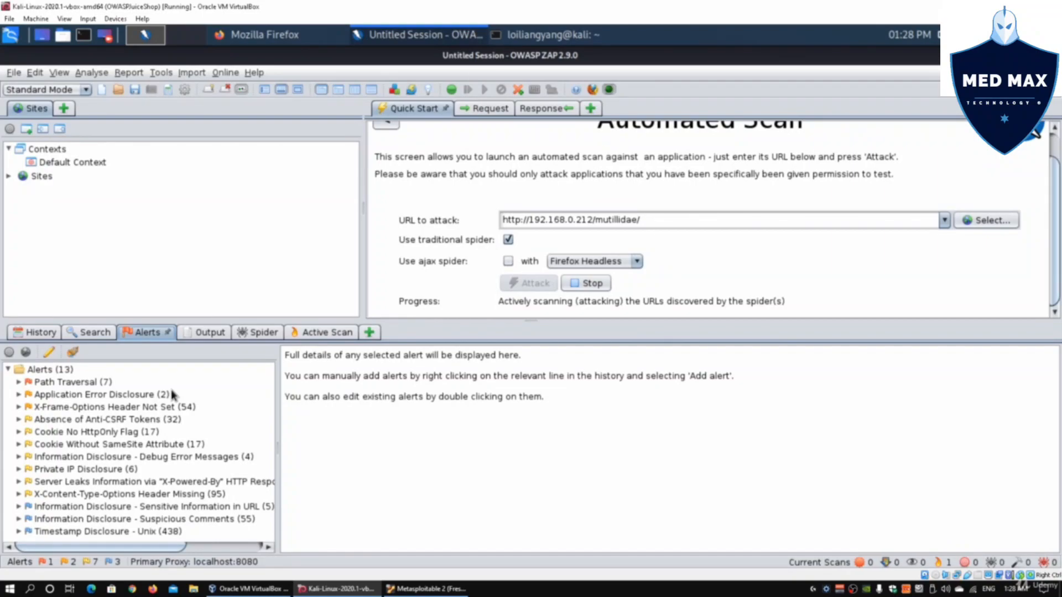
left_click(71, 381)
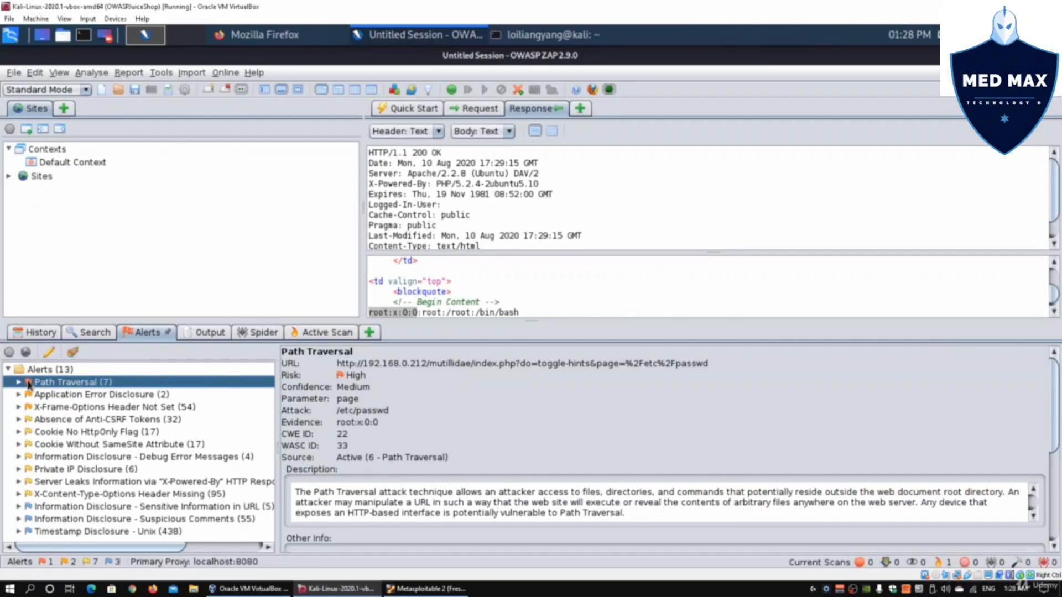
left_click(19, 381)
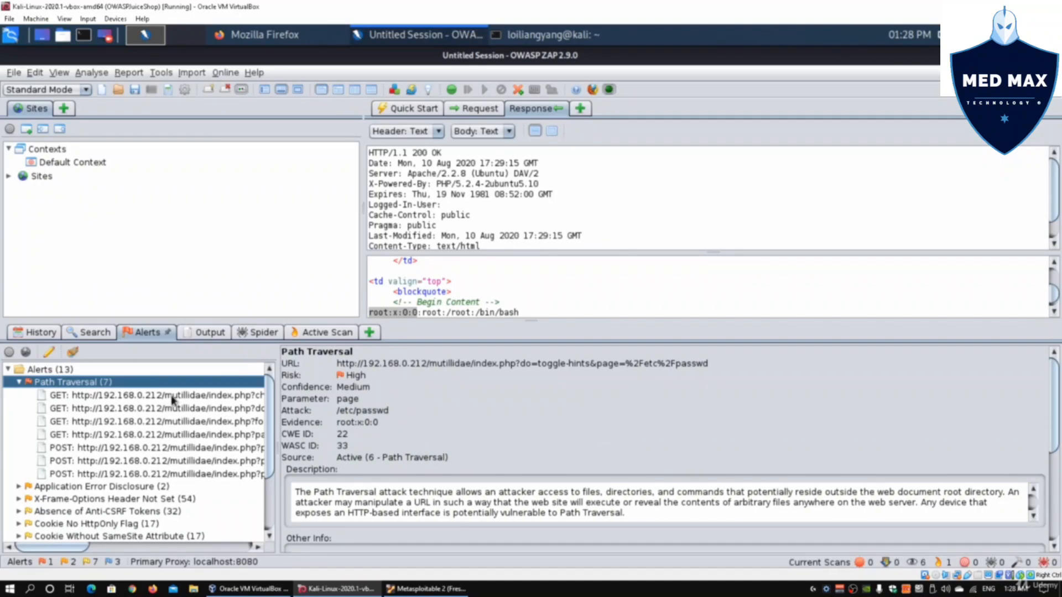
left_click(156, 395)
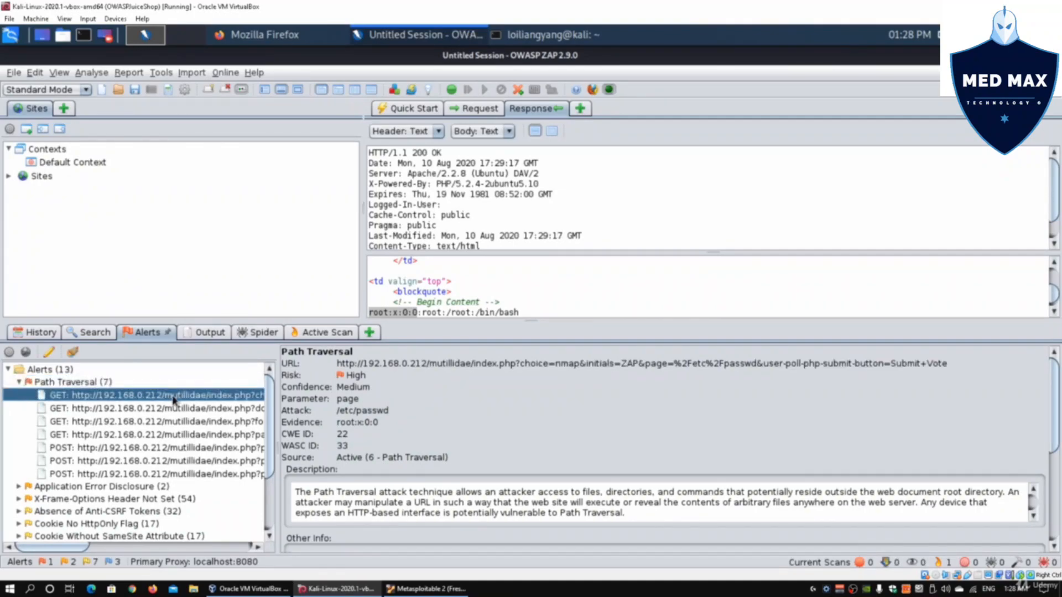
left_click(156, 408)
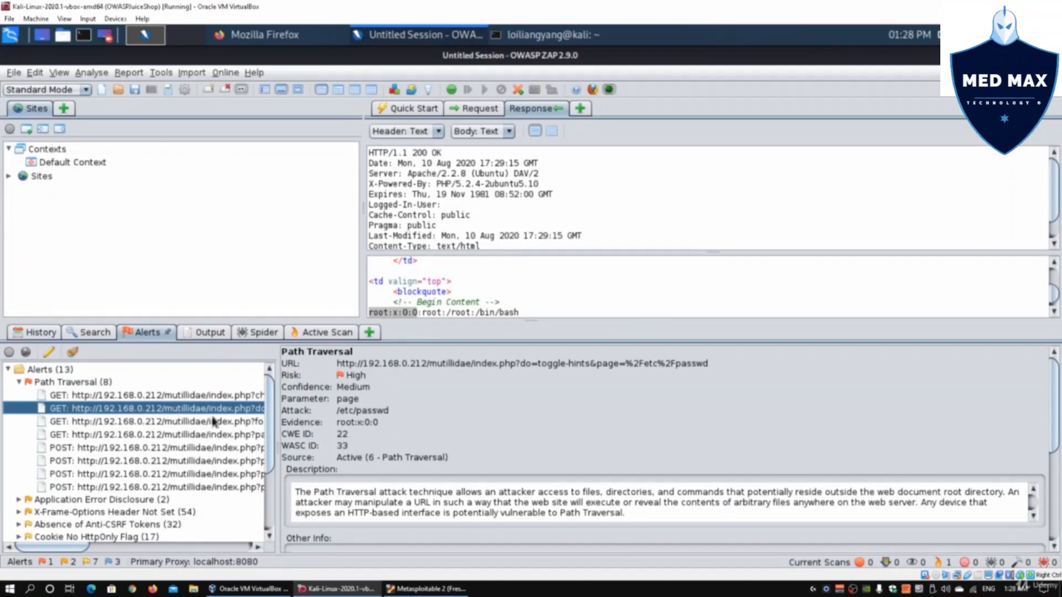
double_click(156, 408)
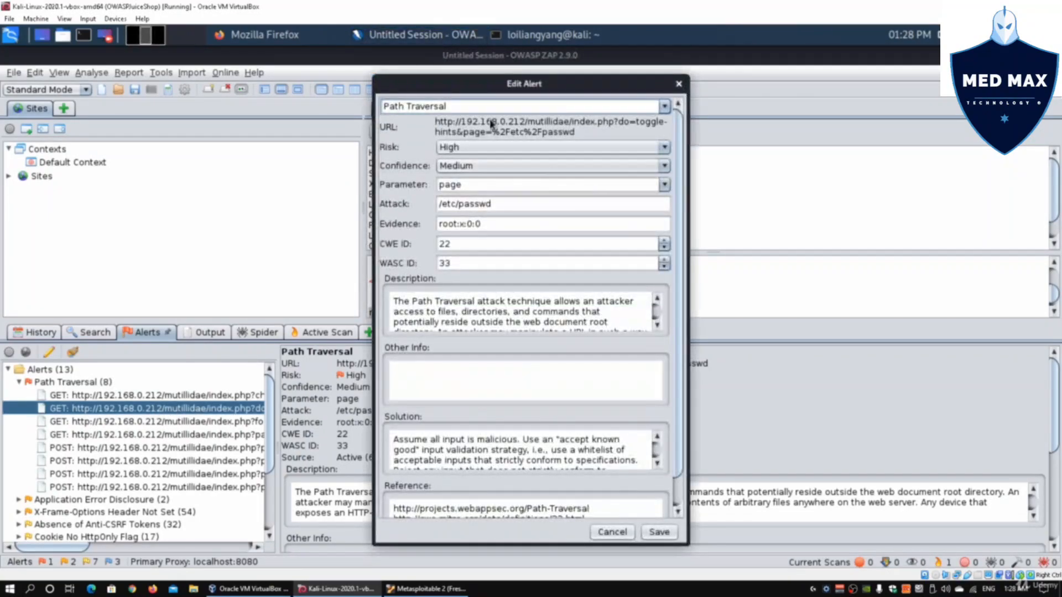
left_click_drag(437, 121, 573, 132)
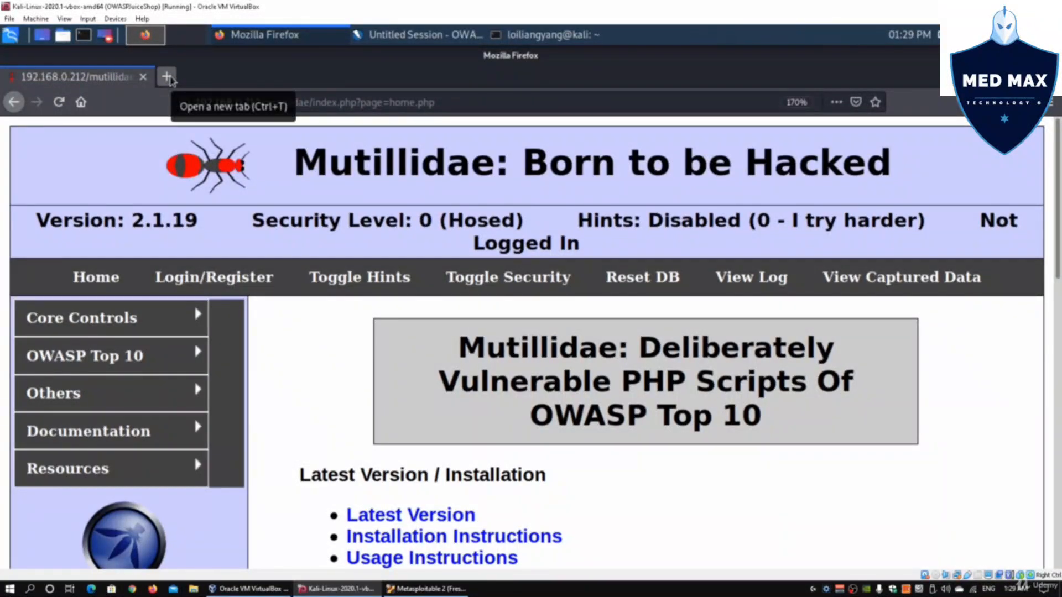
- Replay the path traversal URL in Firefox so the page leaks /etc/passwd contents
left_click(305, 103)
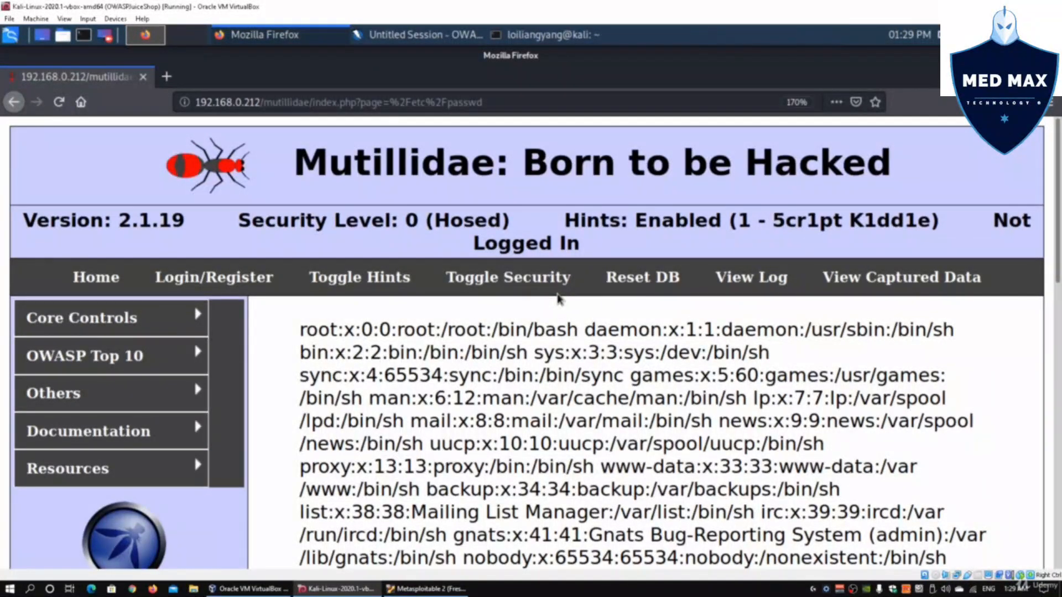
scroll("down", 3)
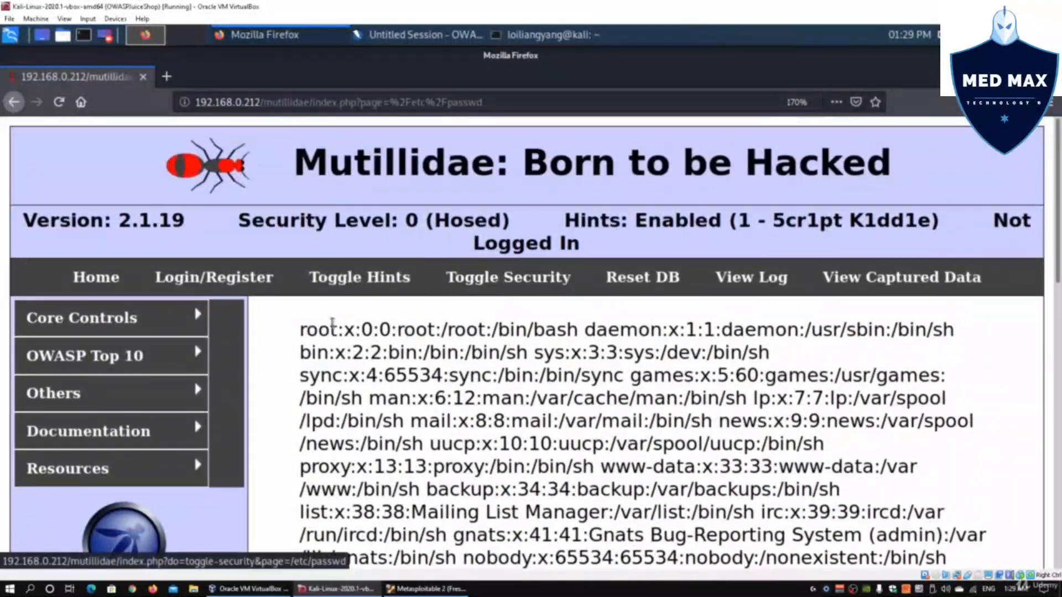
double_click(622, 329)
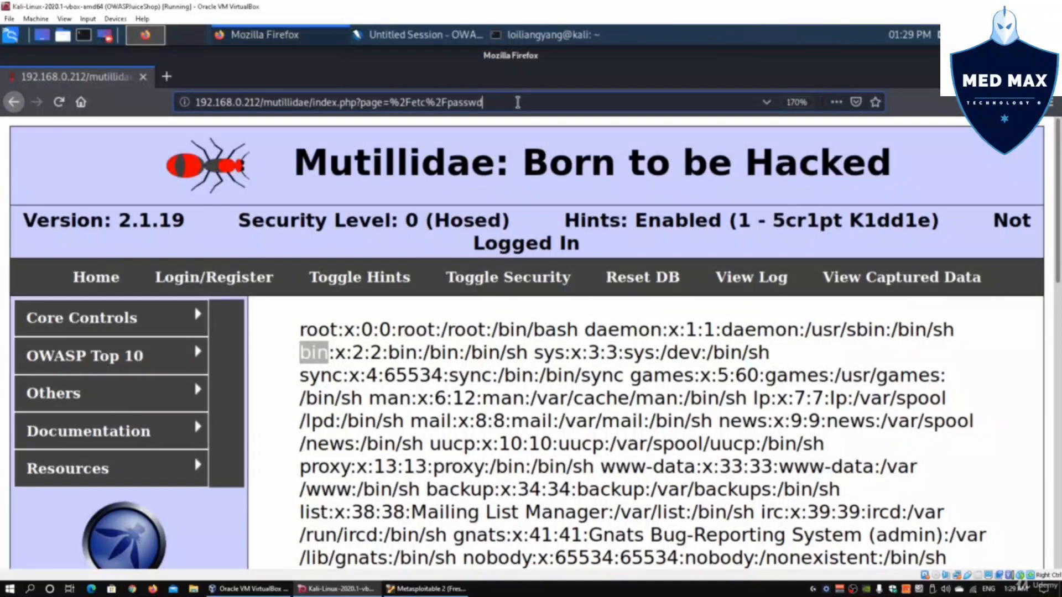
- Retry the payload with /etc/shadow and then /root, which only yield include warnings
key("BackSpace")
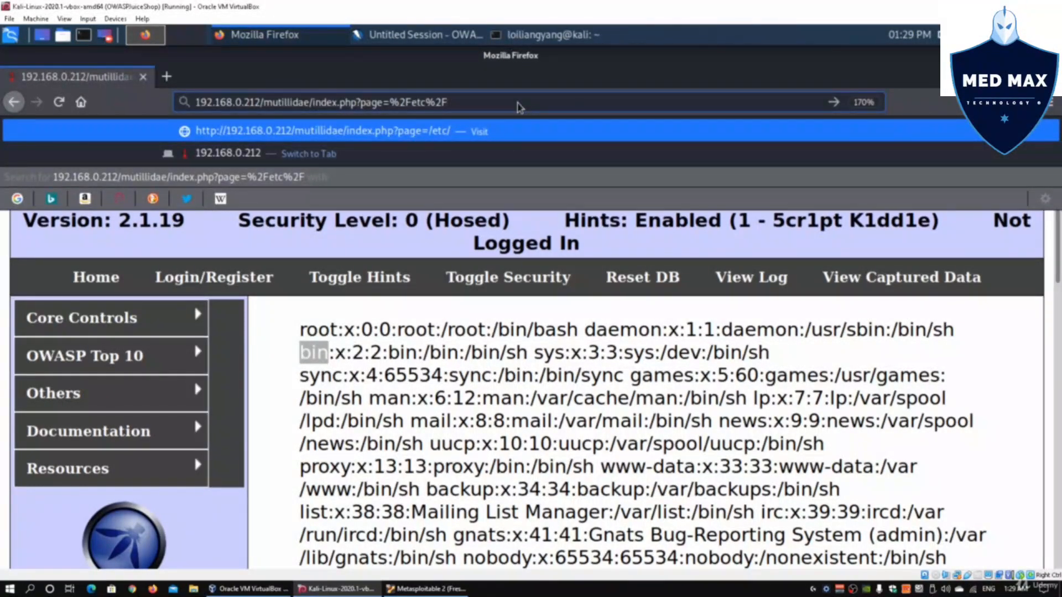
type("shadow")
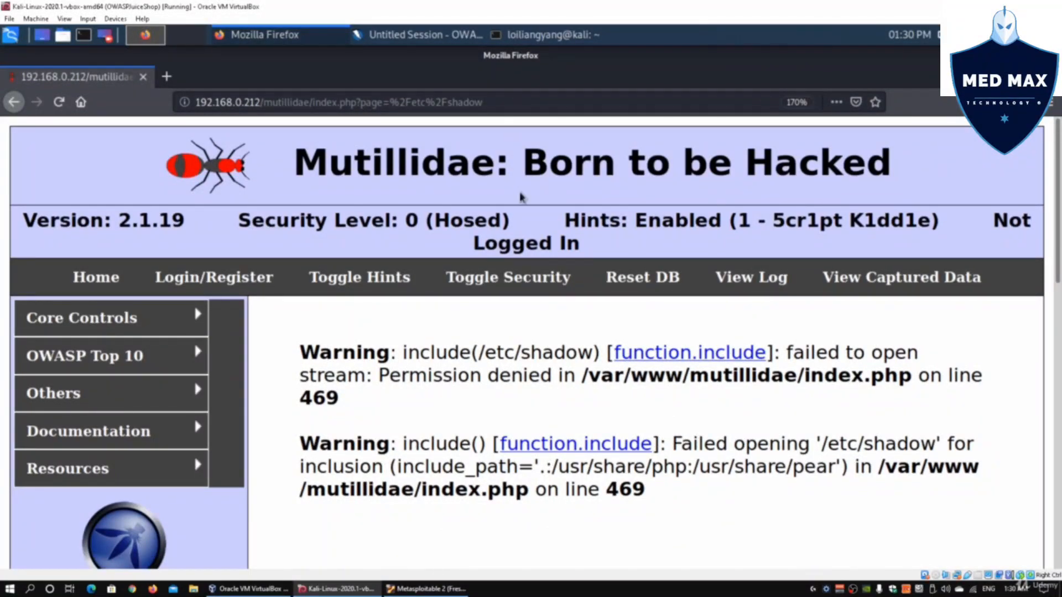
scroll("down", 3)
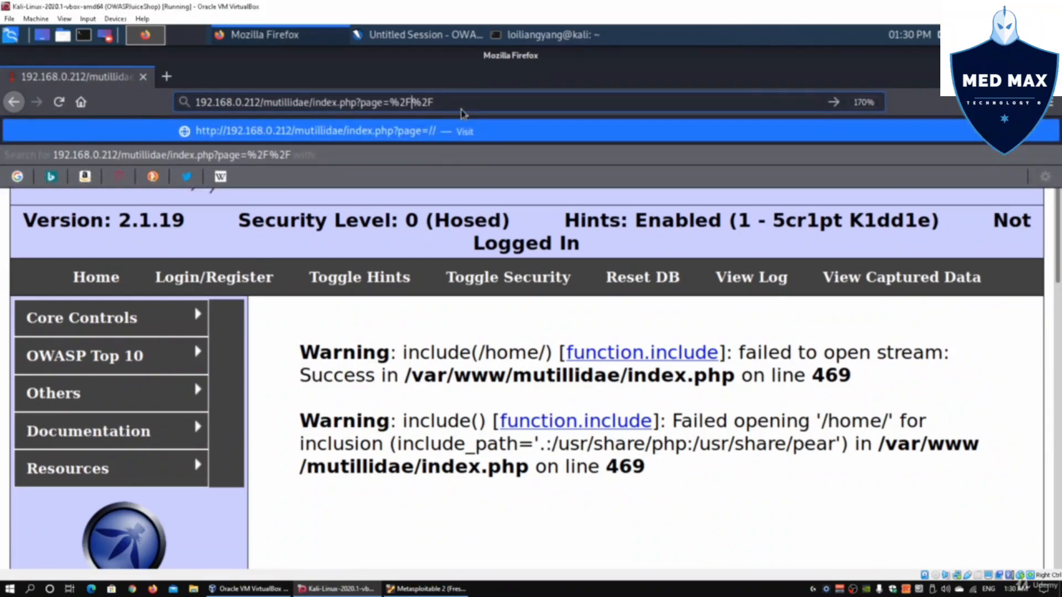
type("root:x:0:0")
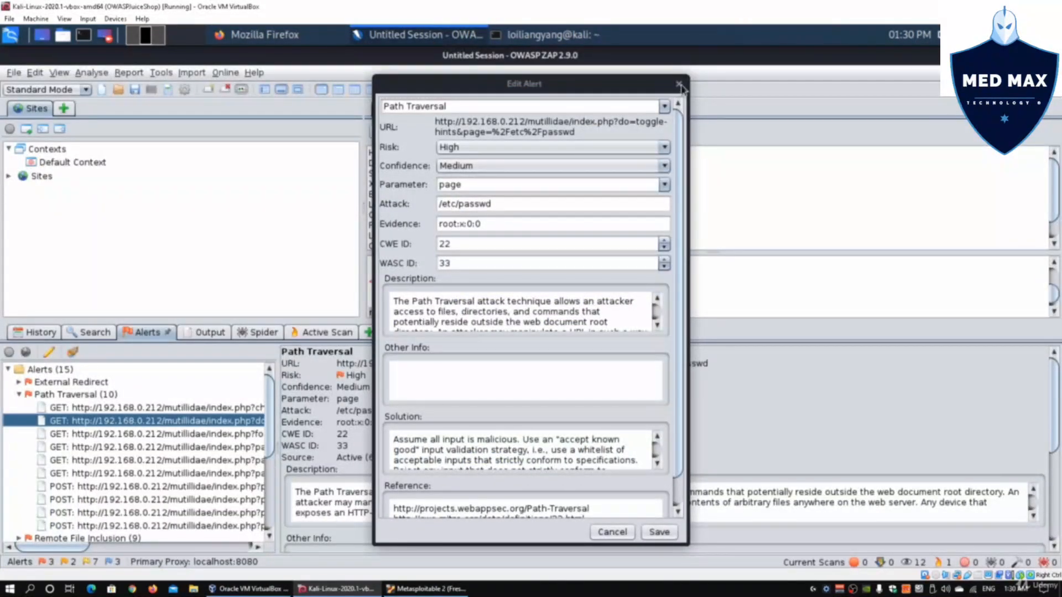
left_click(680, 84)
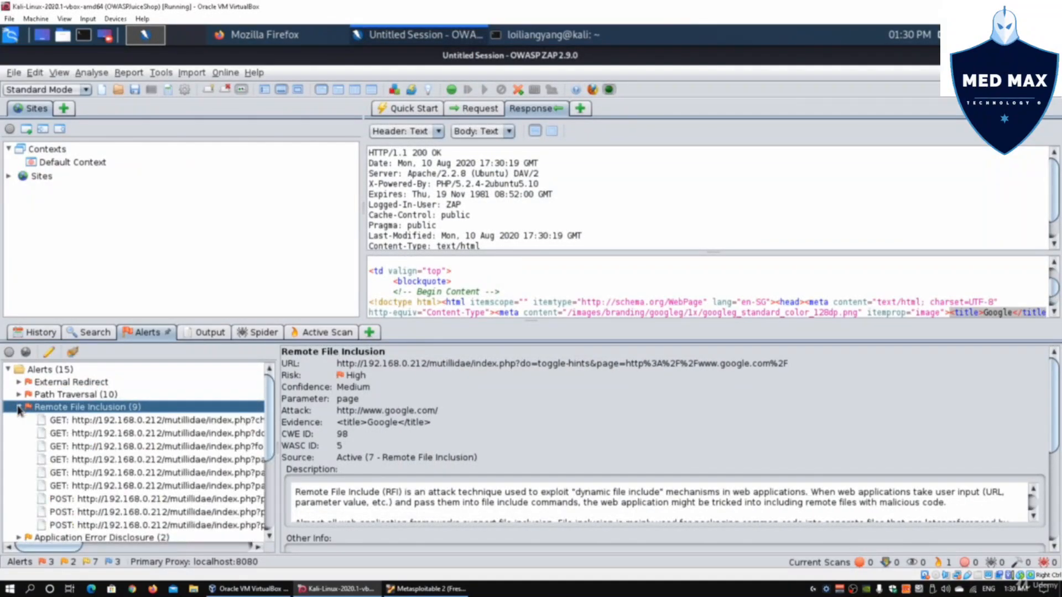
left_click(156, 420)
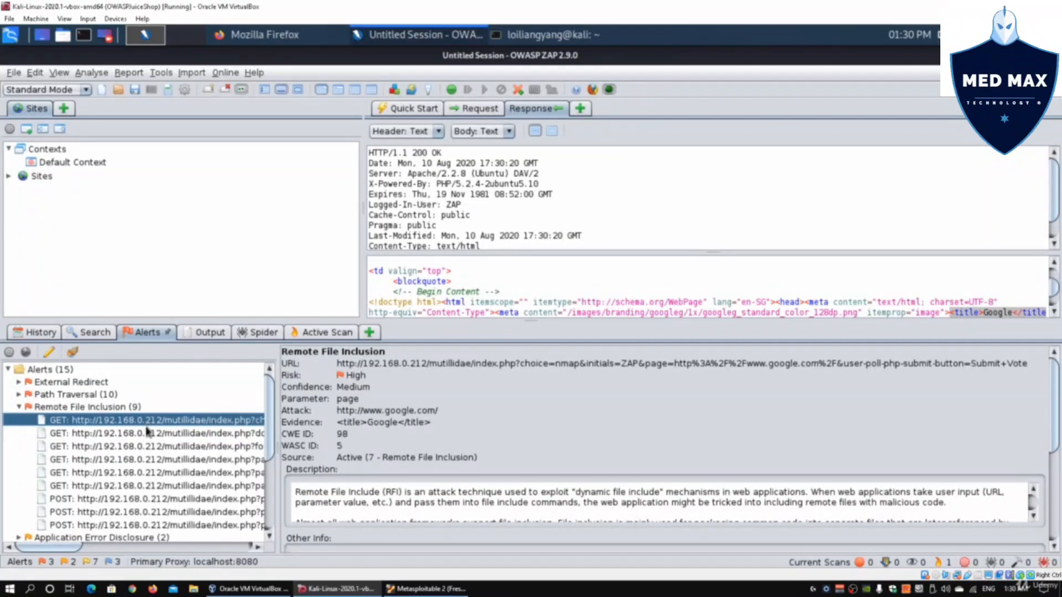
left_click(156, 447)
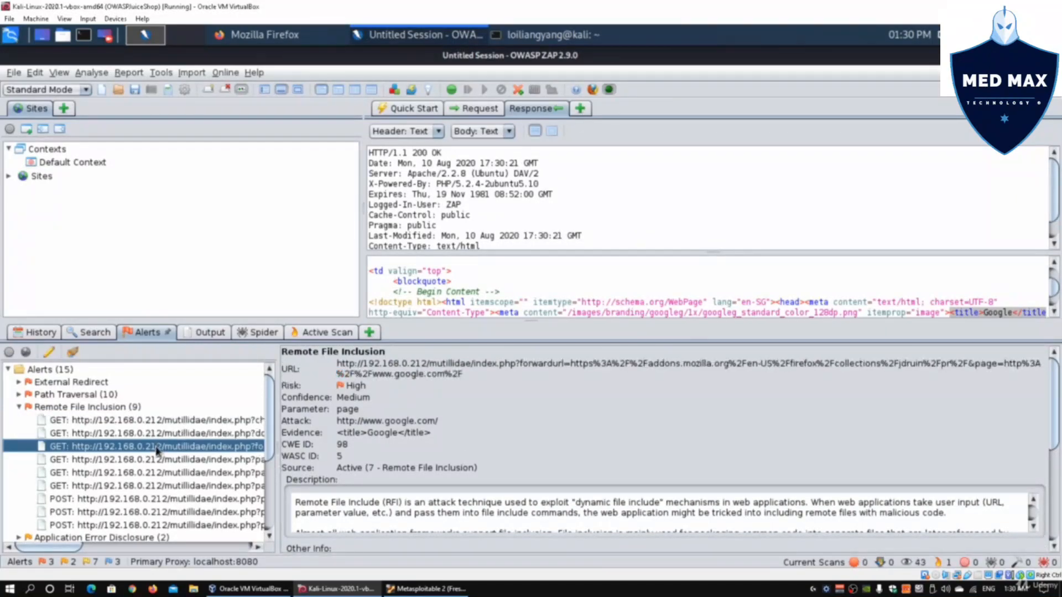
left_click(156, 460)
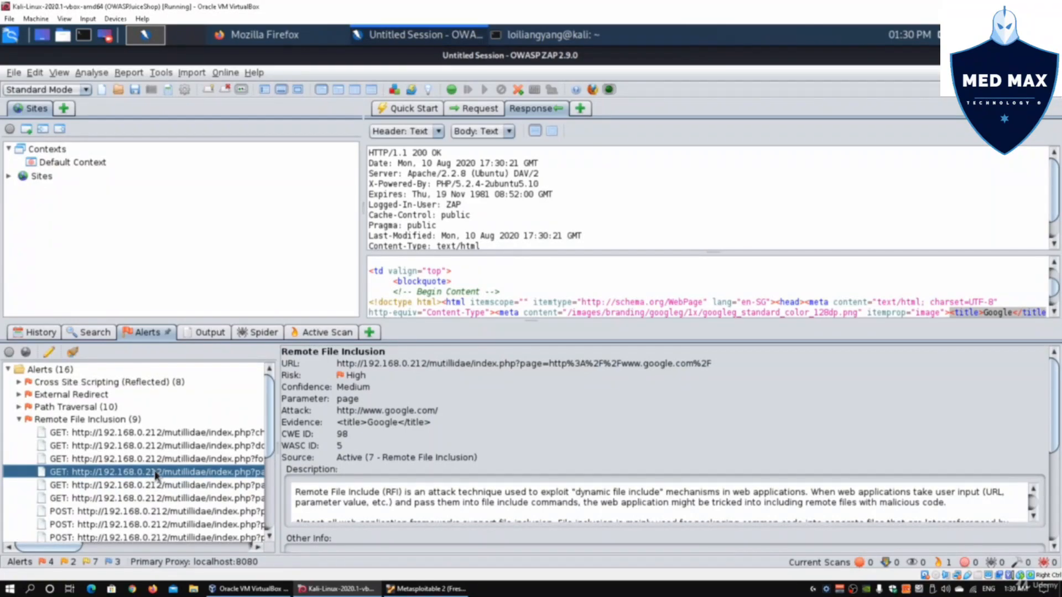
double_click(156, 471)
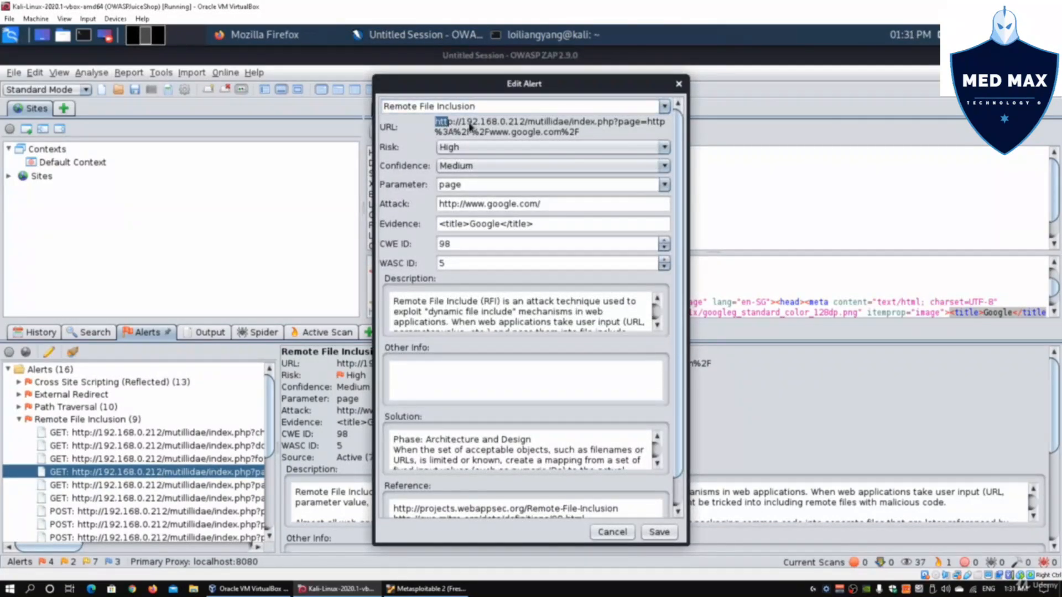
triple_click(542, 126)
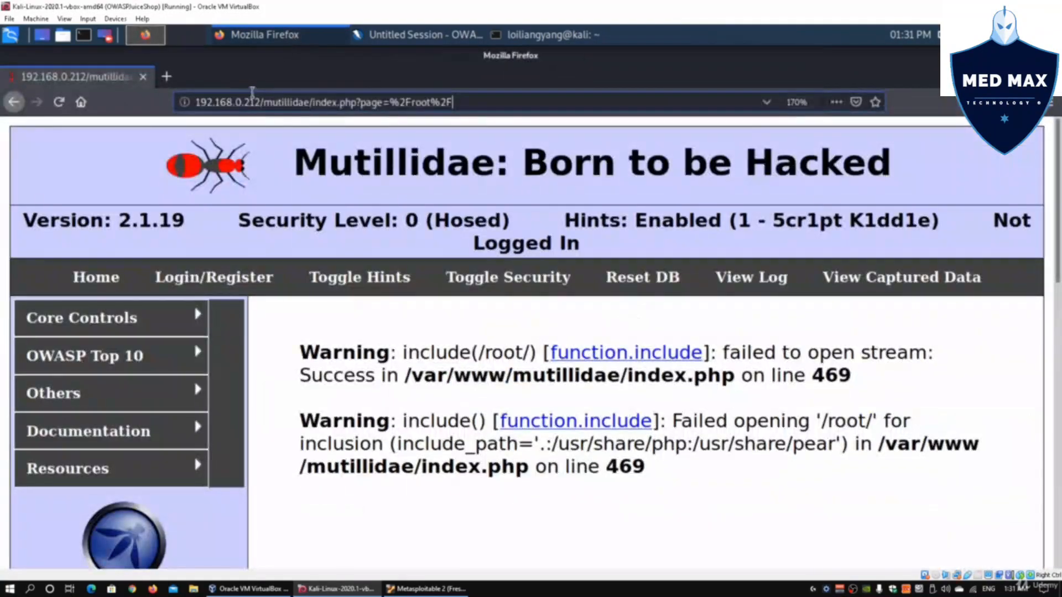
- Replay the remote-inclusion URL in Firefox so the Mutillidae page embeds Google
type("http://192.168.0.212/mutillidae/index.php?page=http%3A%2F%2Fwww.google.com%2F")
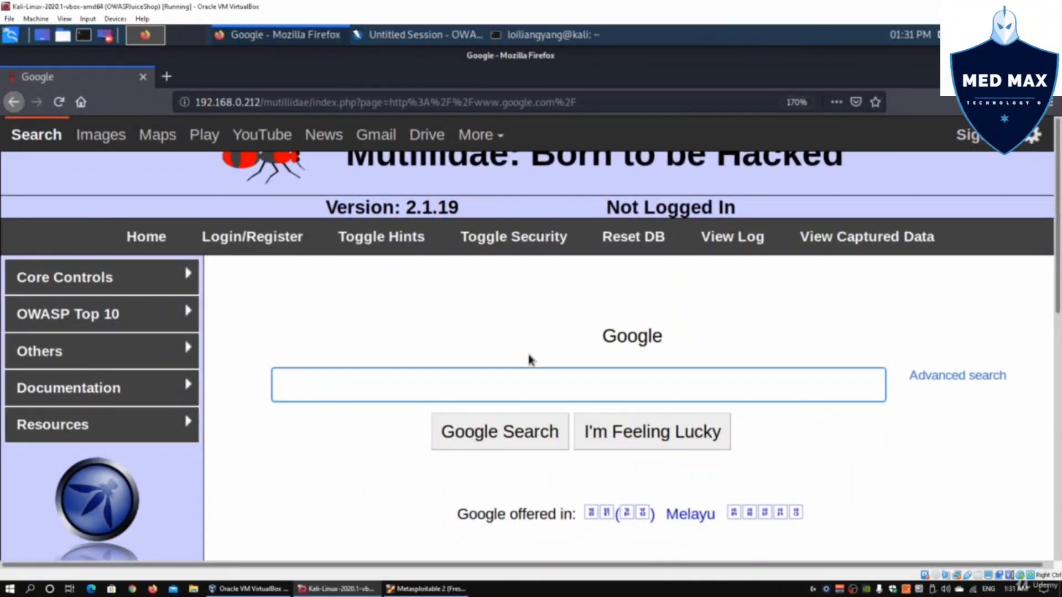
scroll("down", 3)
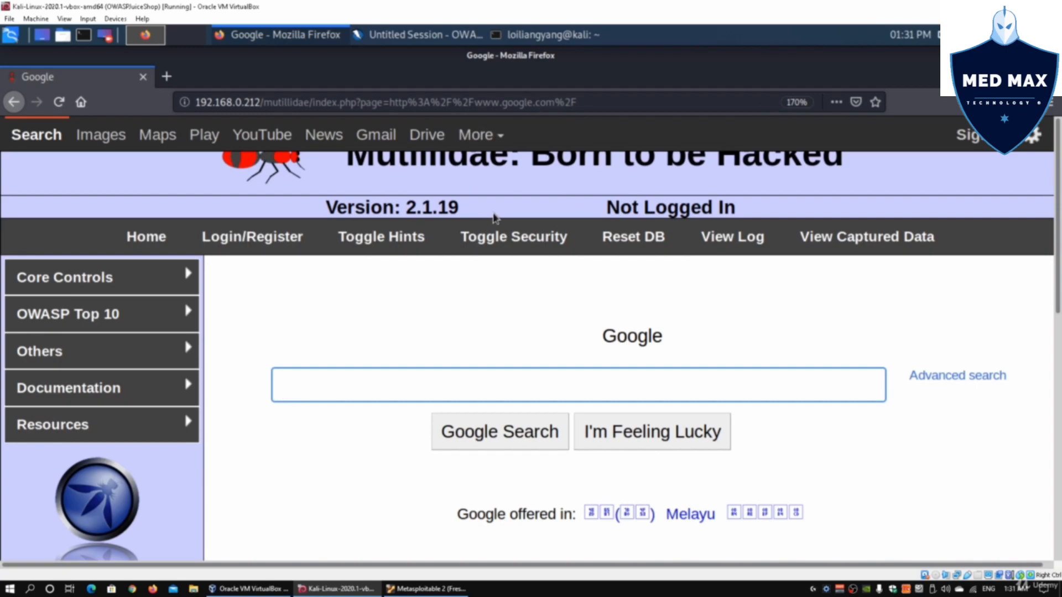
left_click(476, 102)
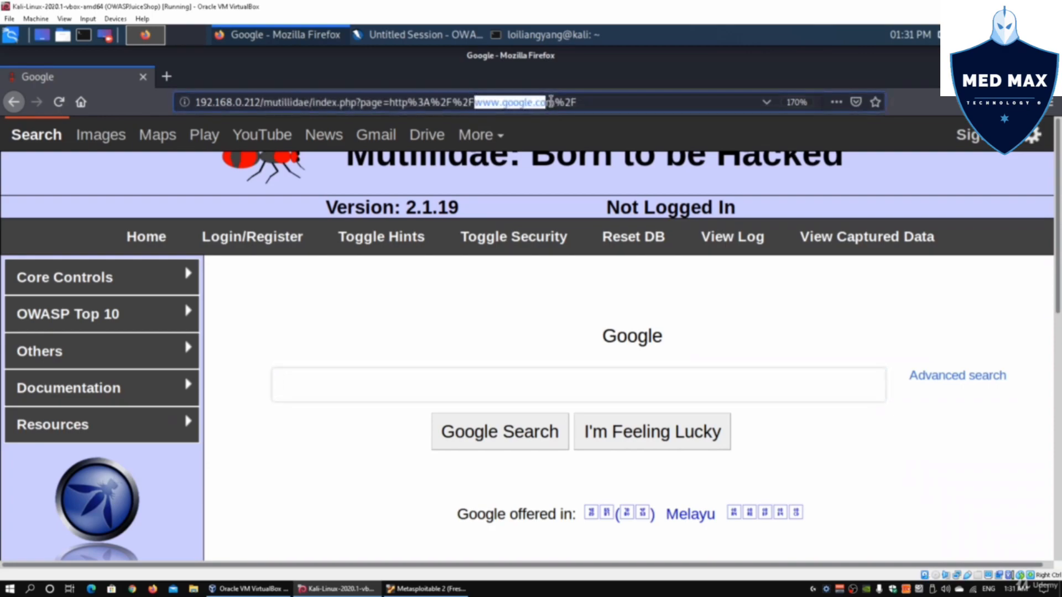
left_click(525, 102)
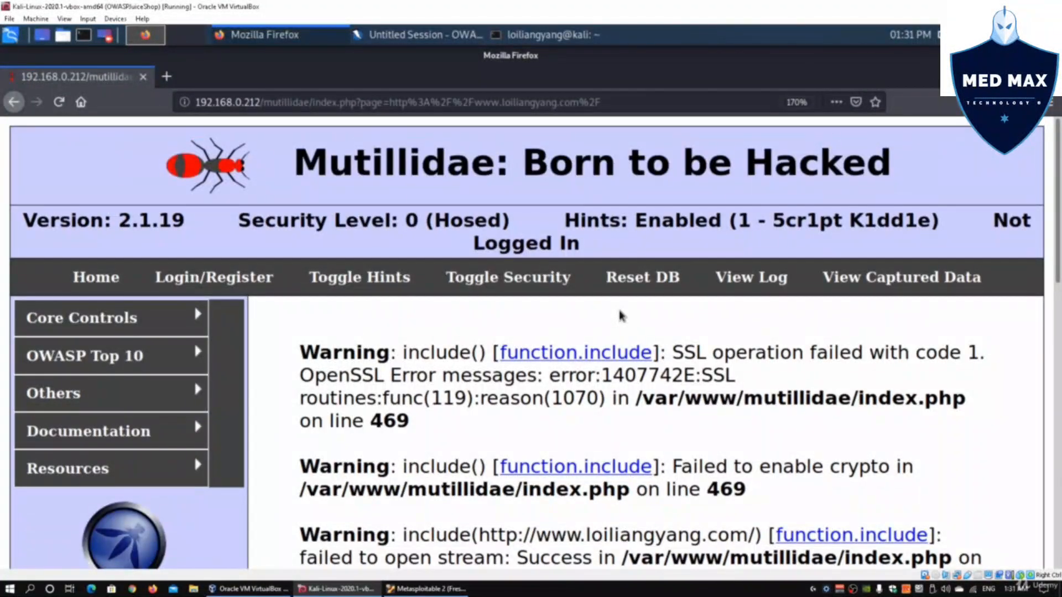
mouse_move(501, 146)
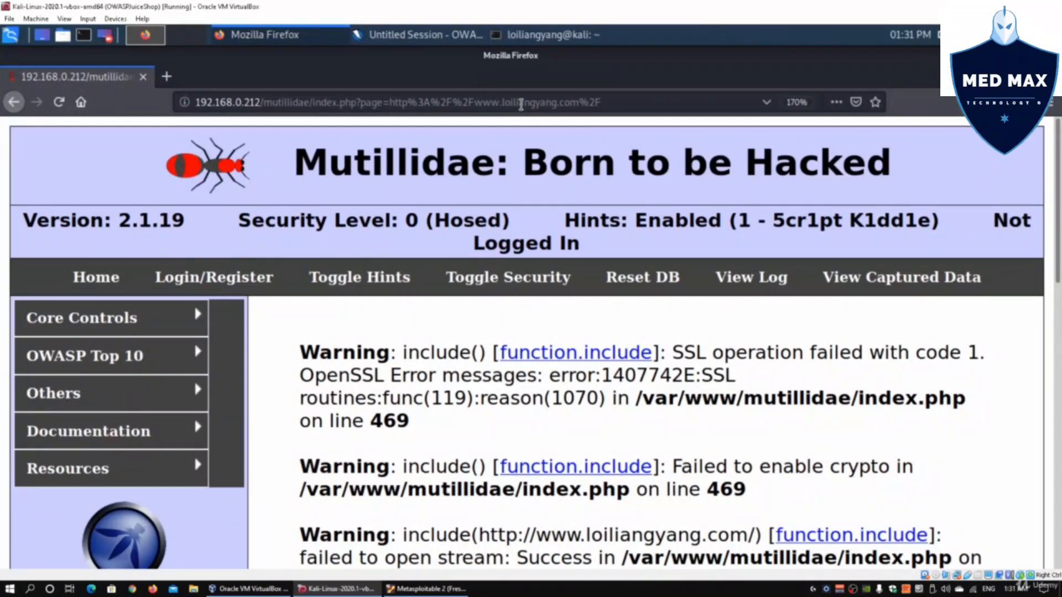
double_click(521, 102)
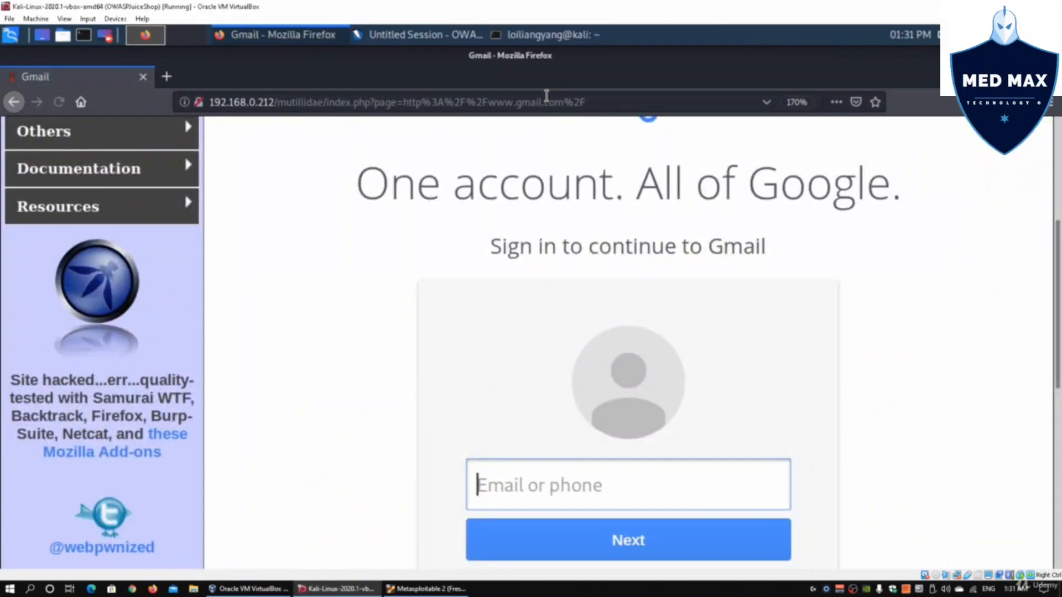
scroll("down", 3)
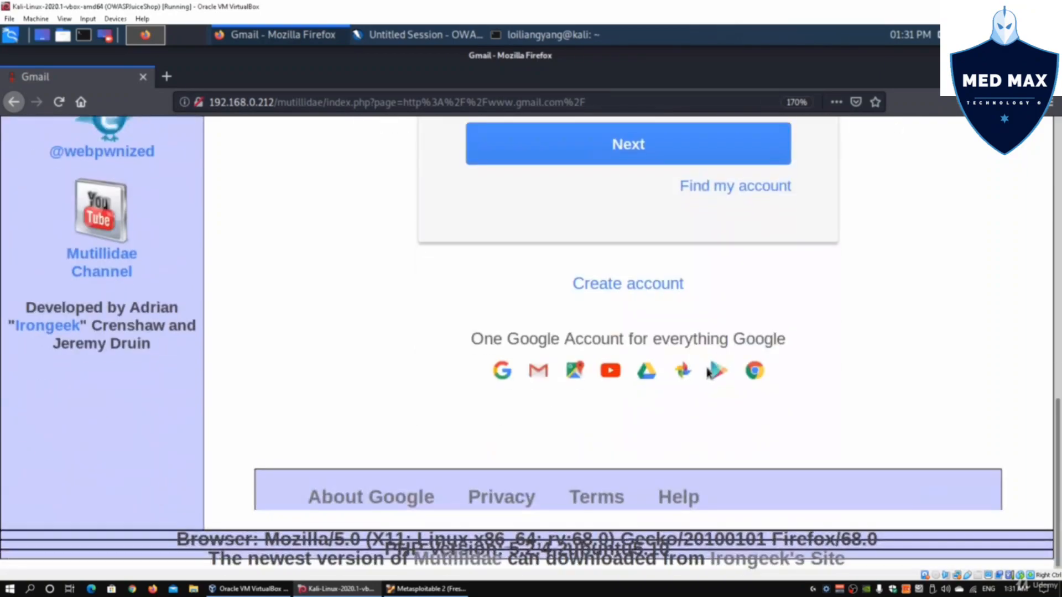
scroll("up", 3)
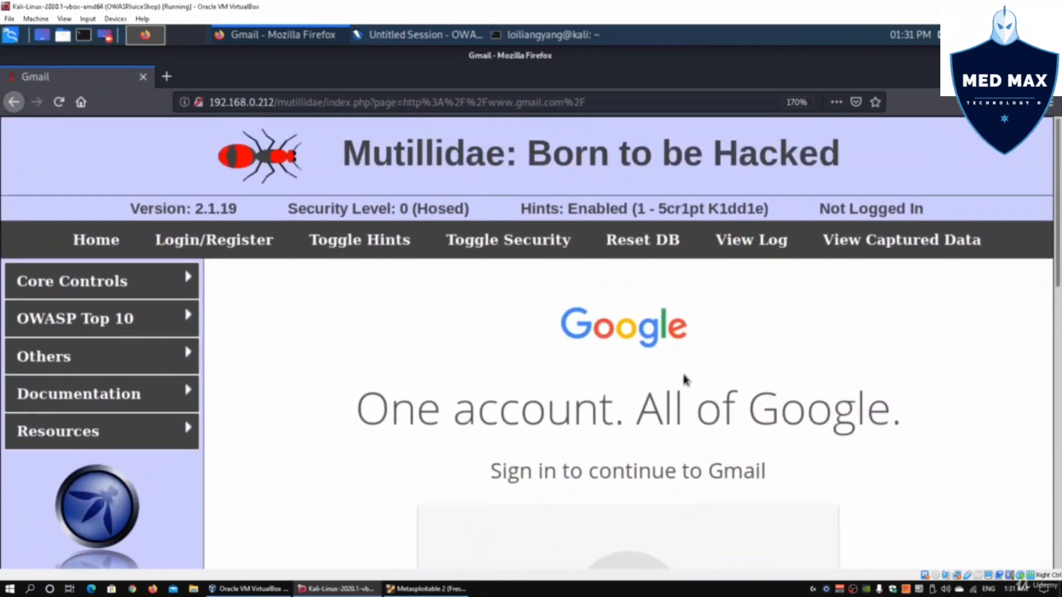
scroll("down", 3)
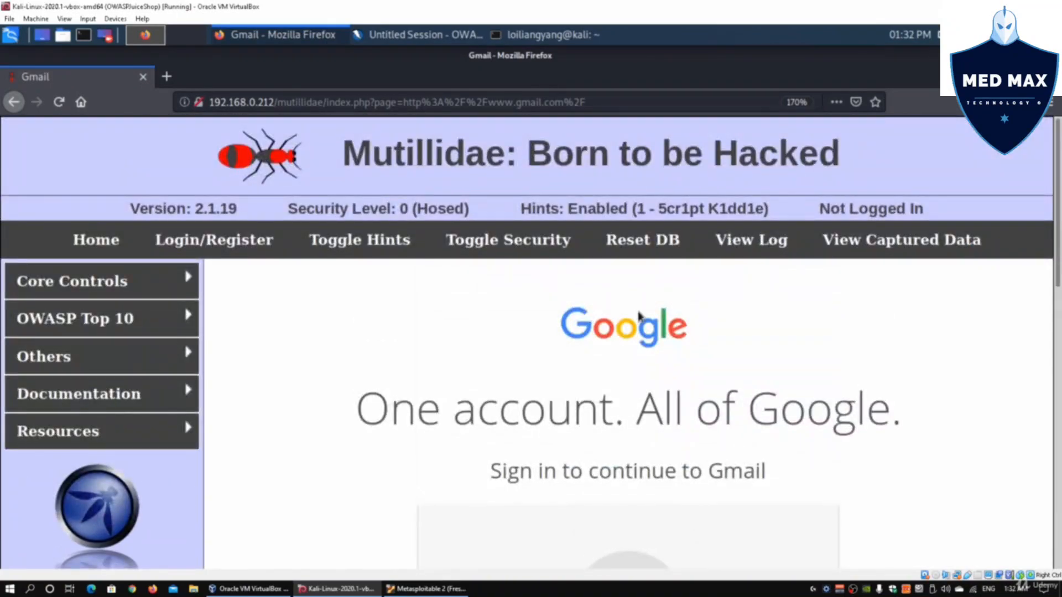
mouse_move(623, 308)
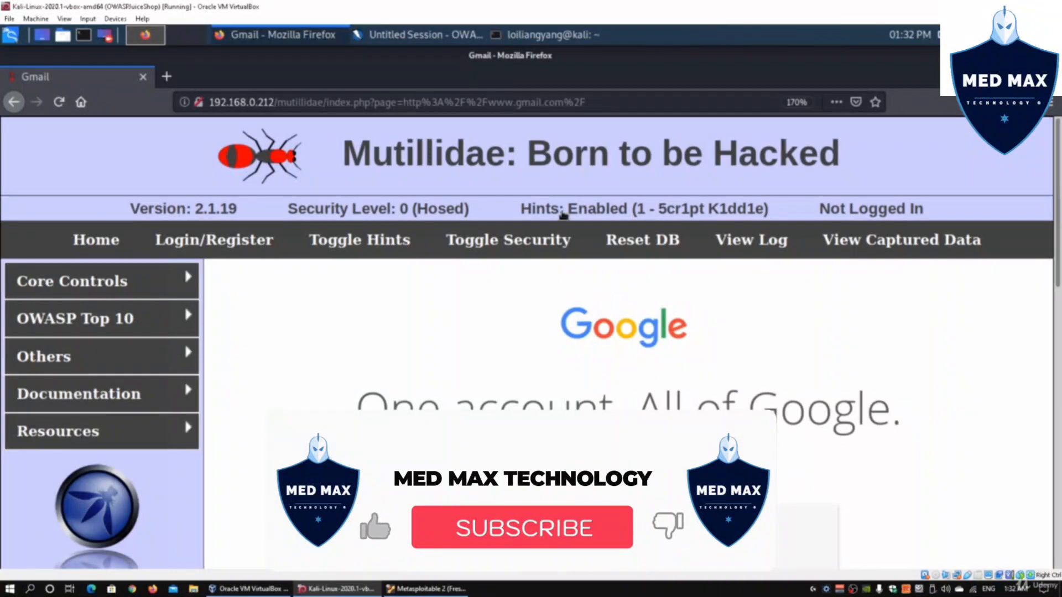
left_click(420, 34)
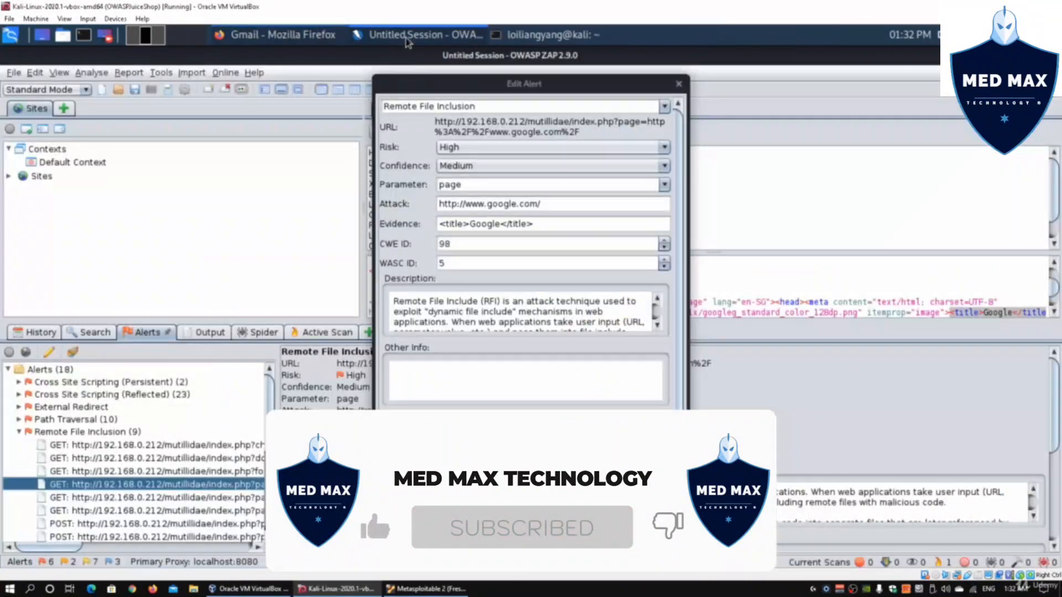
- Cancel the alert editor and bring up the Reflected Cross Site Scripting alert with its script alert(1) choice payload
left_click(678, 84)
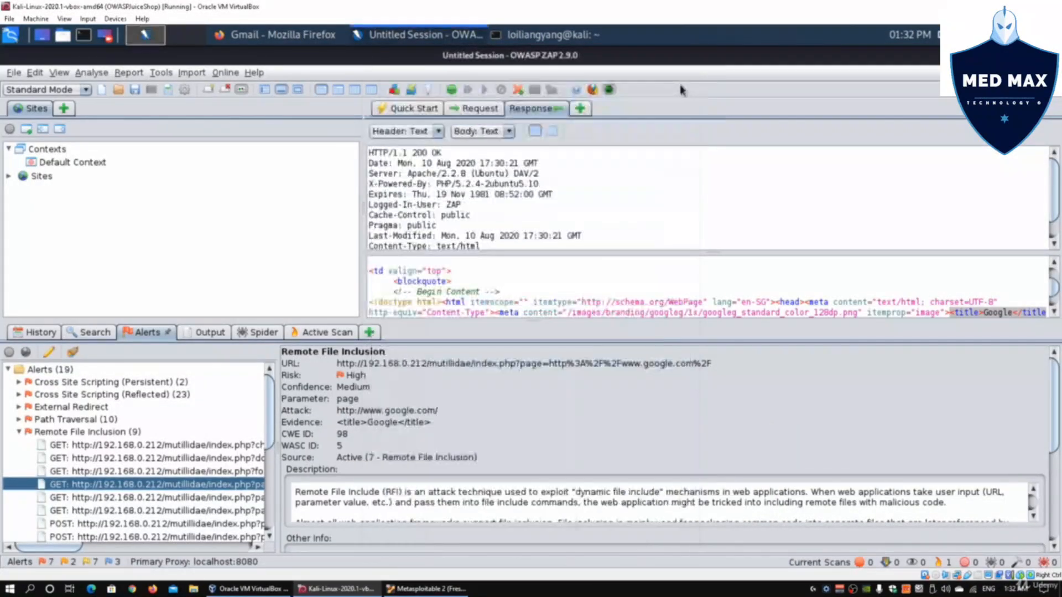
mouse_move(685, 230)
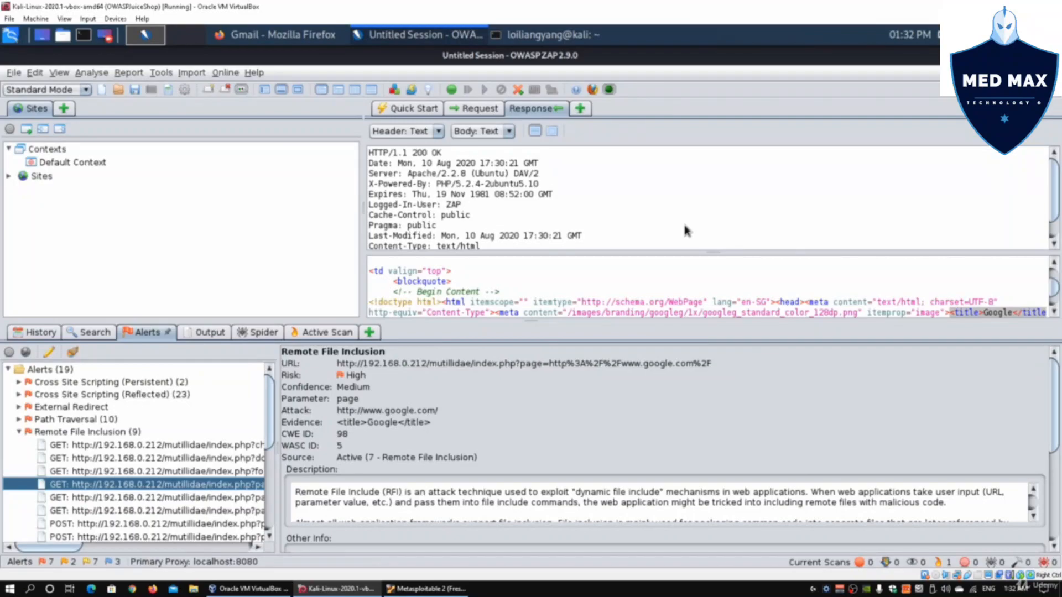
mouse_move(112, 401)
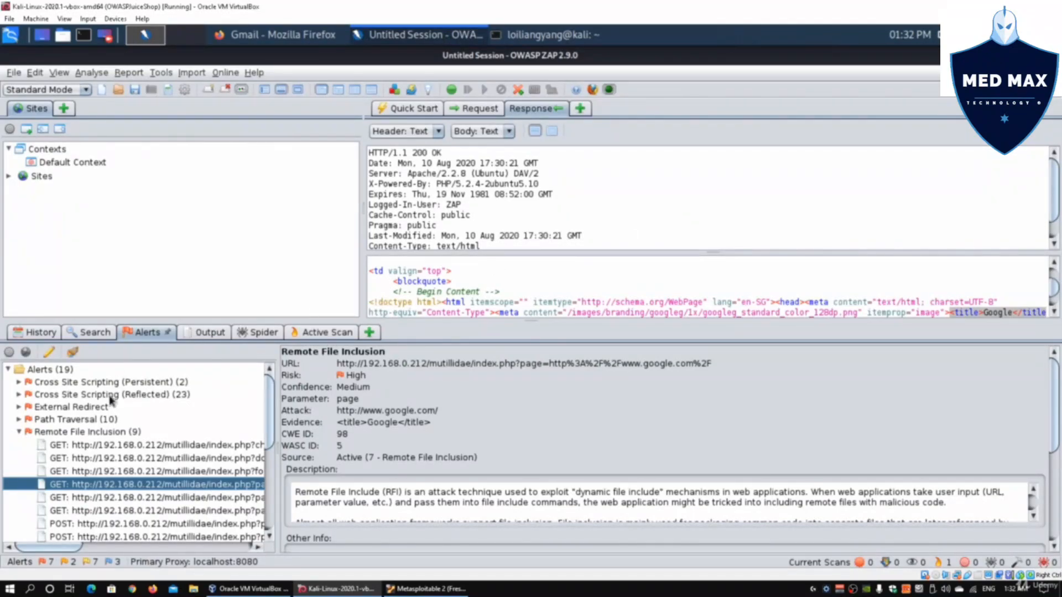
left_click(18, 431)
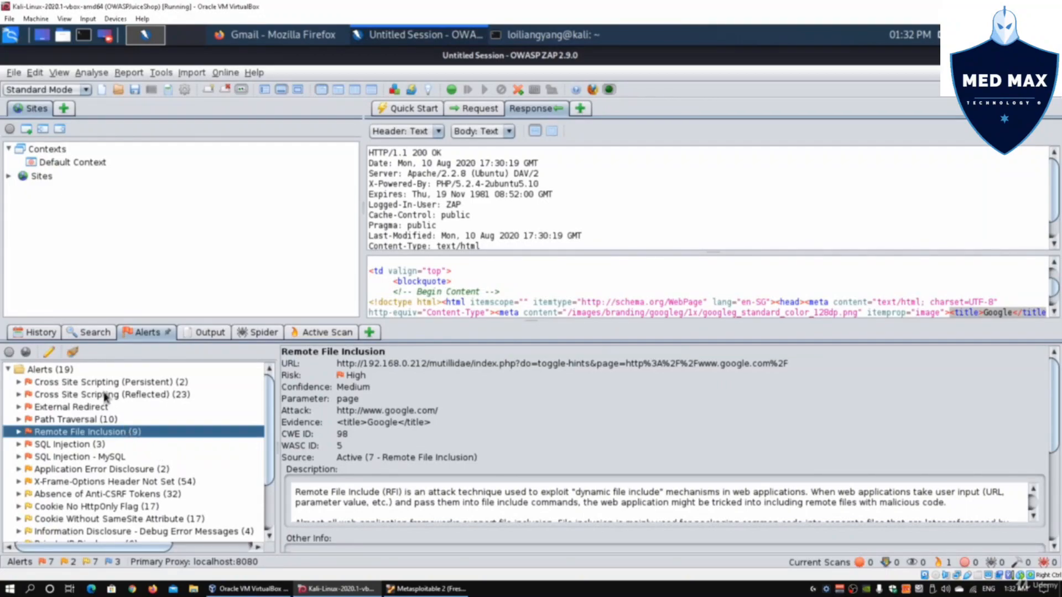
left_click(111, 395)
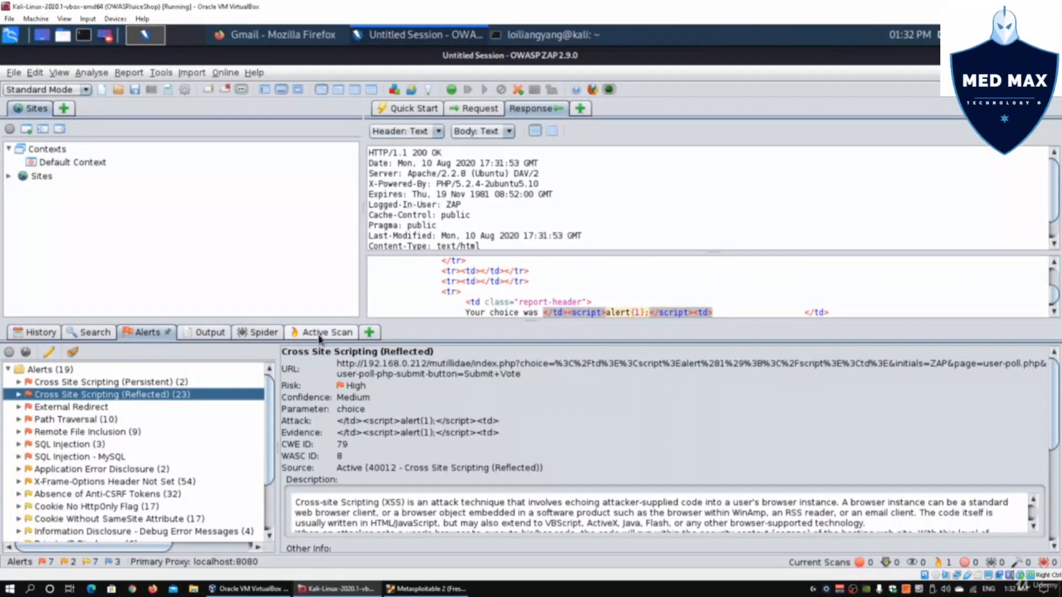
left_click(318, 332)
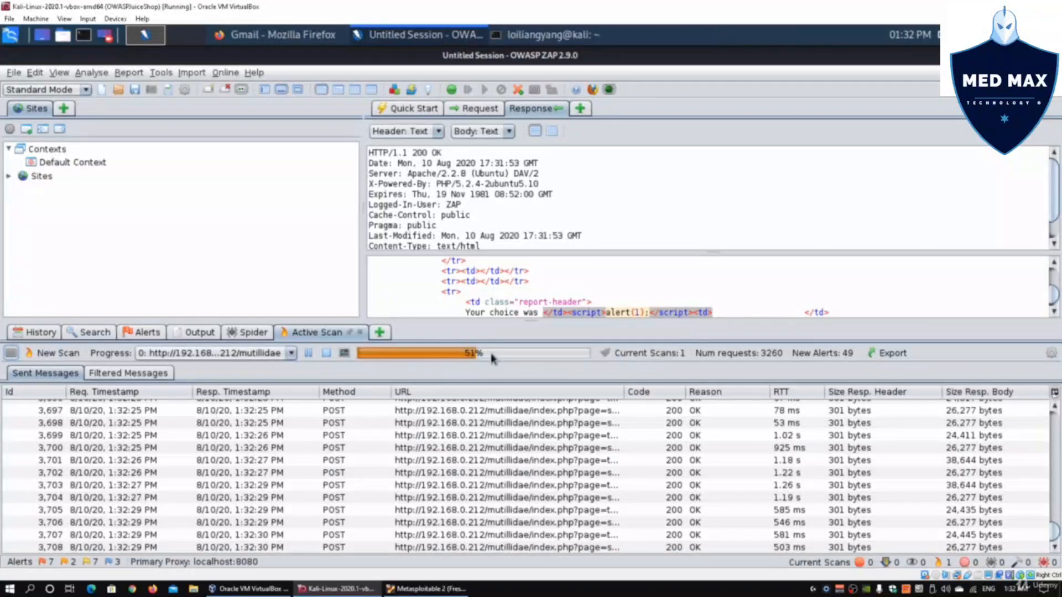
- Return to the Alerts list, collapse the XSS findings and check the browser before coming back to ZAP
left_click(144, 332)
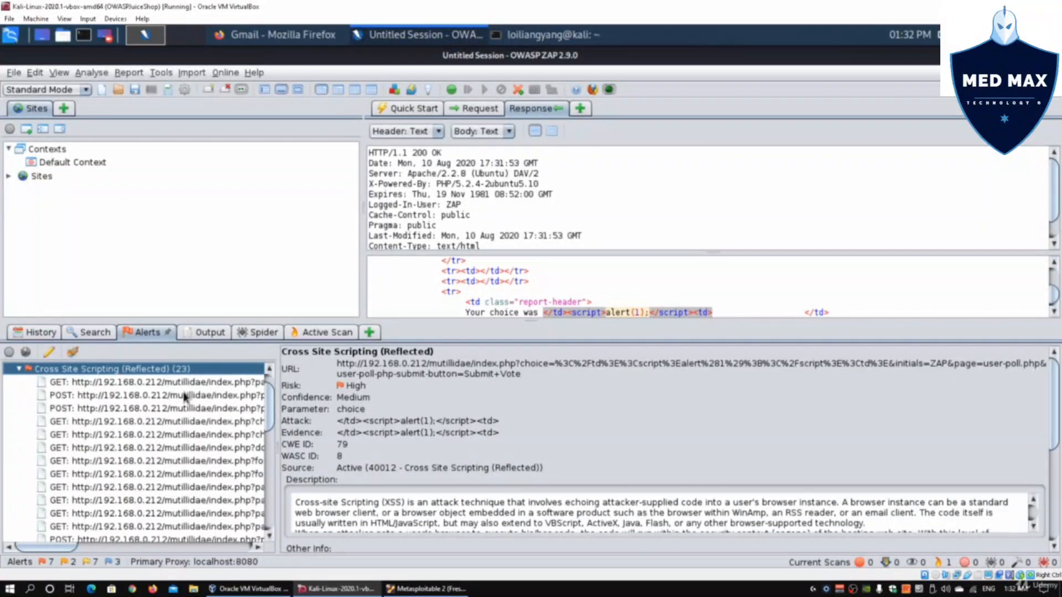
mouse_move(181, 401)
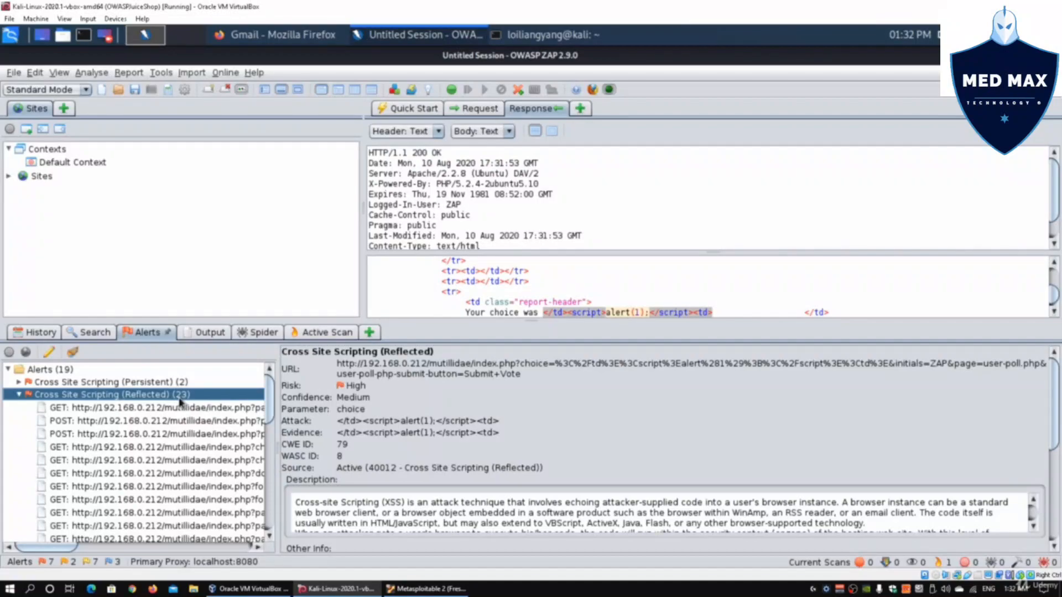
left_click(18, 394)
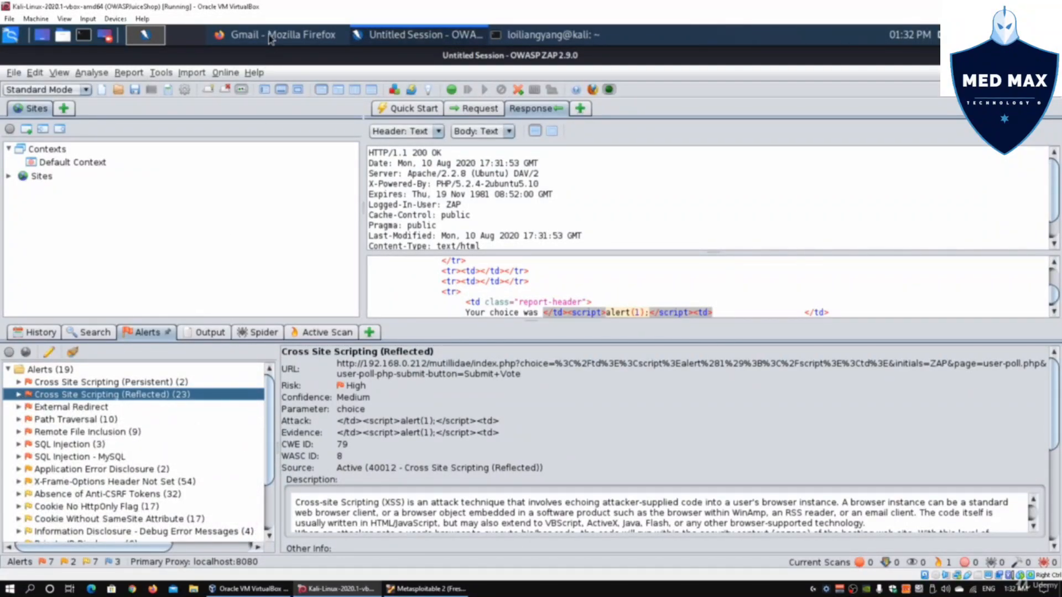
left_click(274, 34)
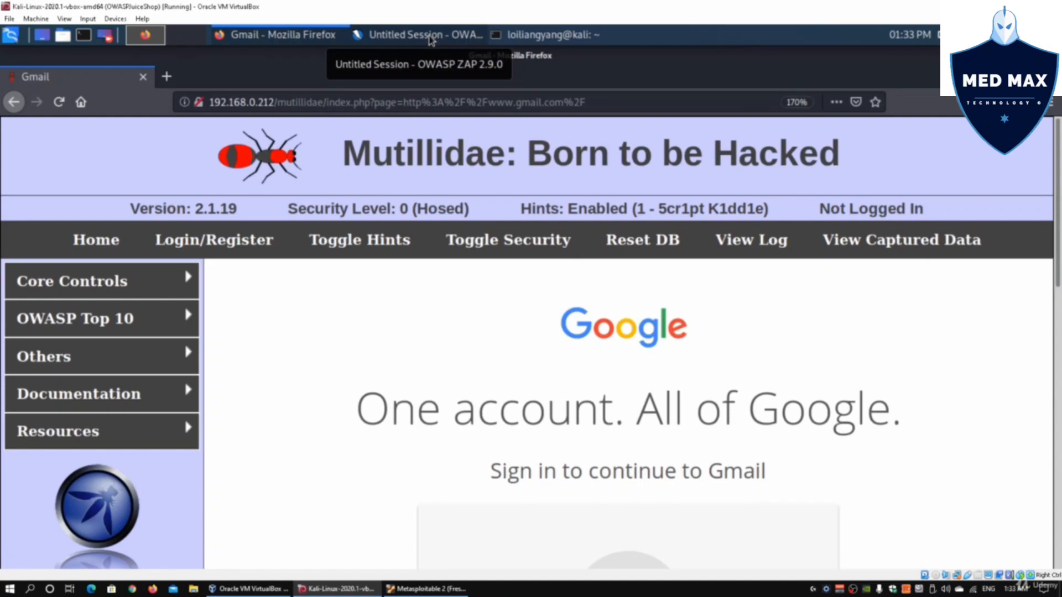
left_click(420, 34)
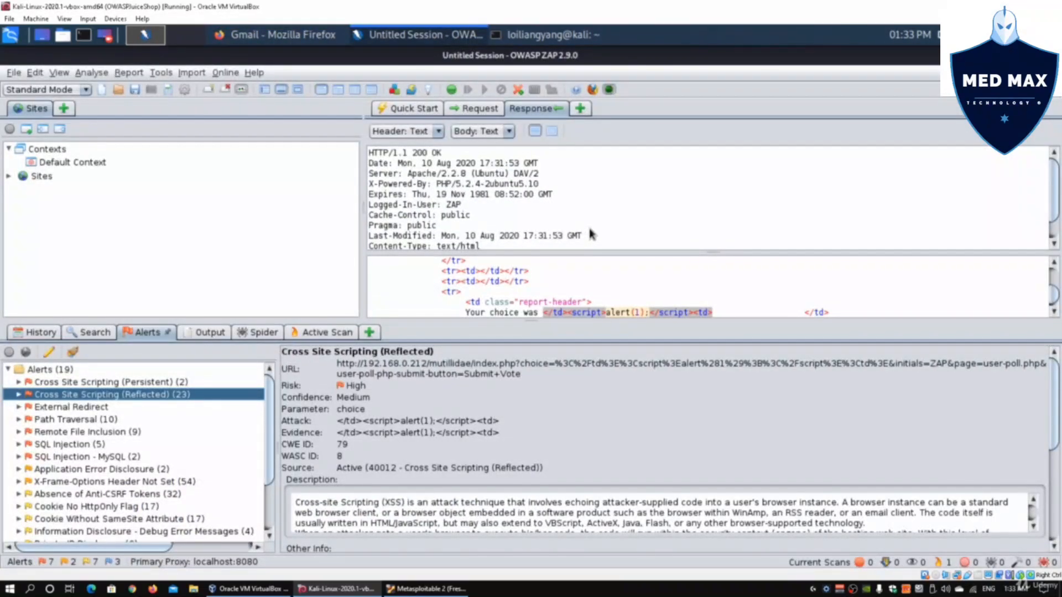